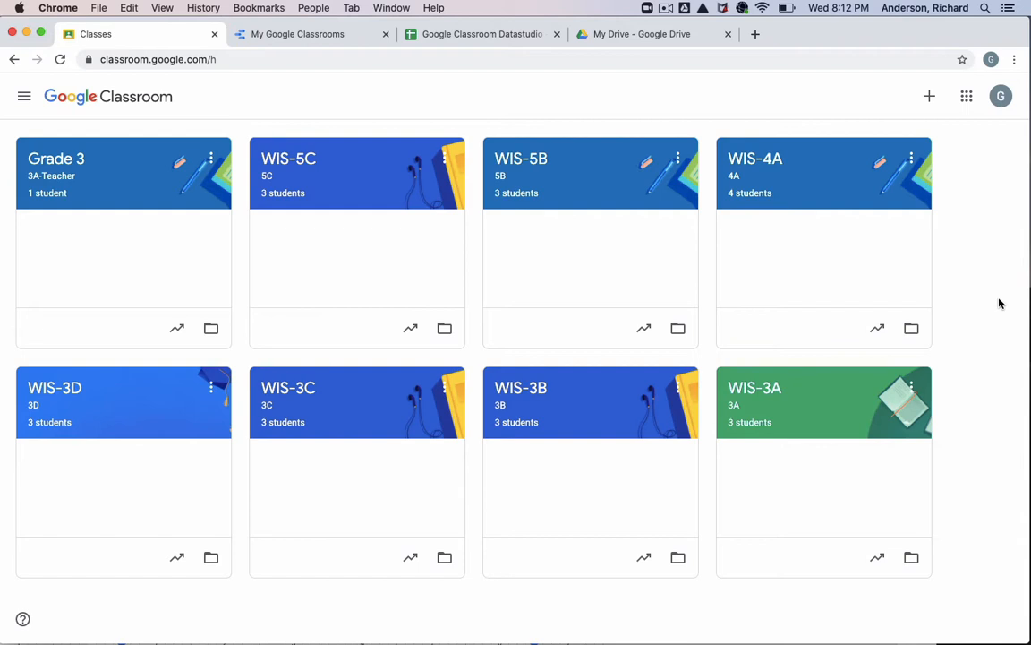
pyautogui.moveTo(849, 247)
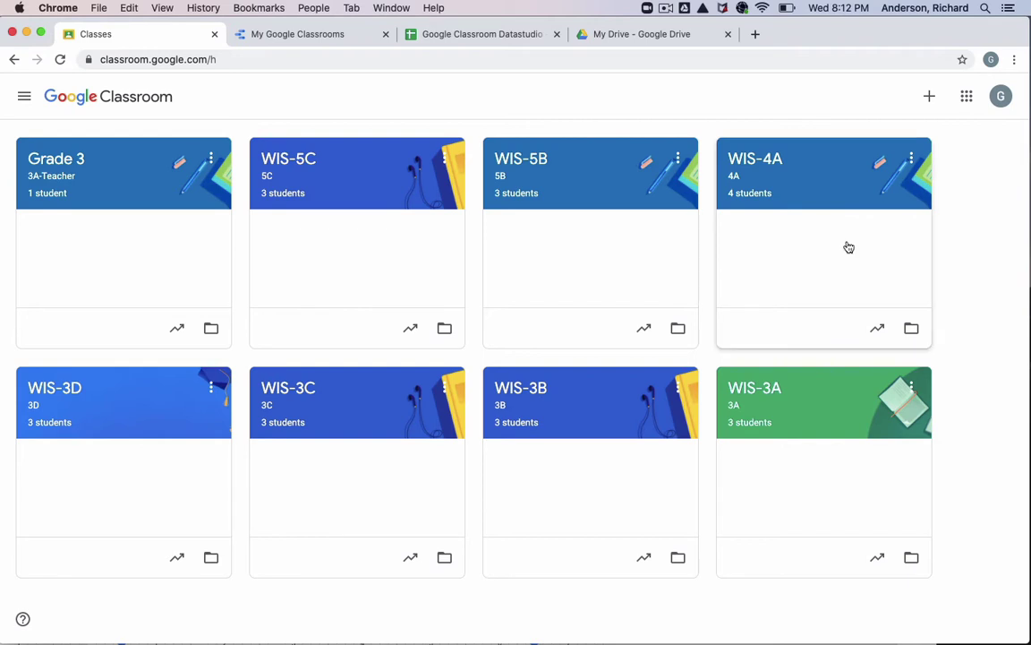
# View the My Google Classrooms Data Studio report table of eight courses
pyautogui.click(297, 34)
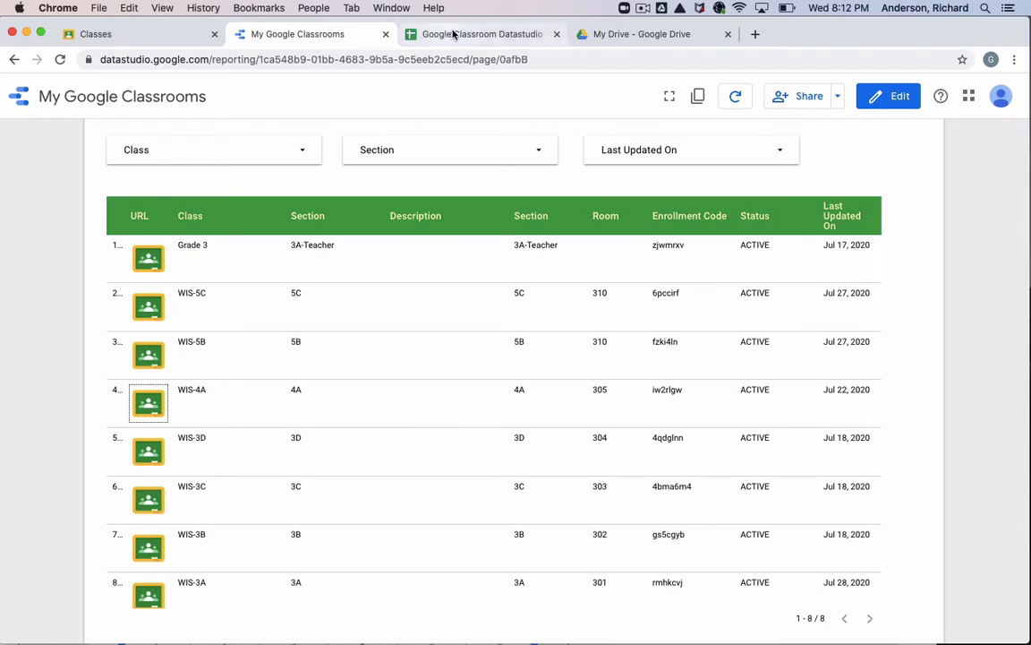
pyautogui.moveTo(326, 34)
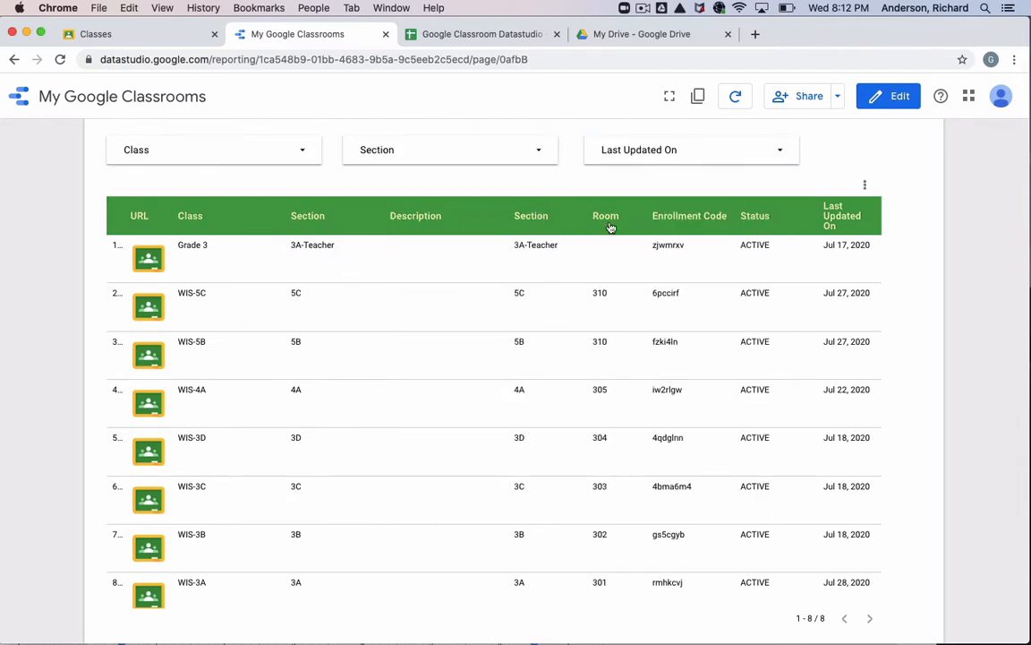
pyautogui.moveTo(748, 263)
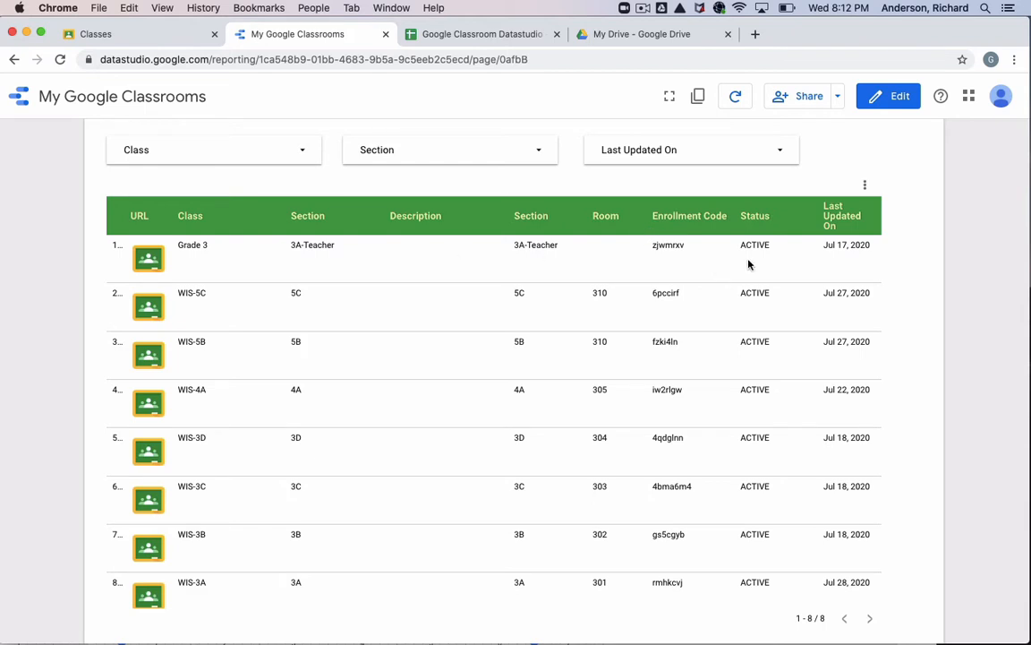
pyautogui.scroll(-3)
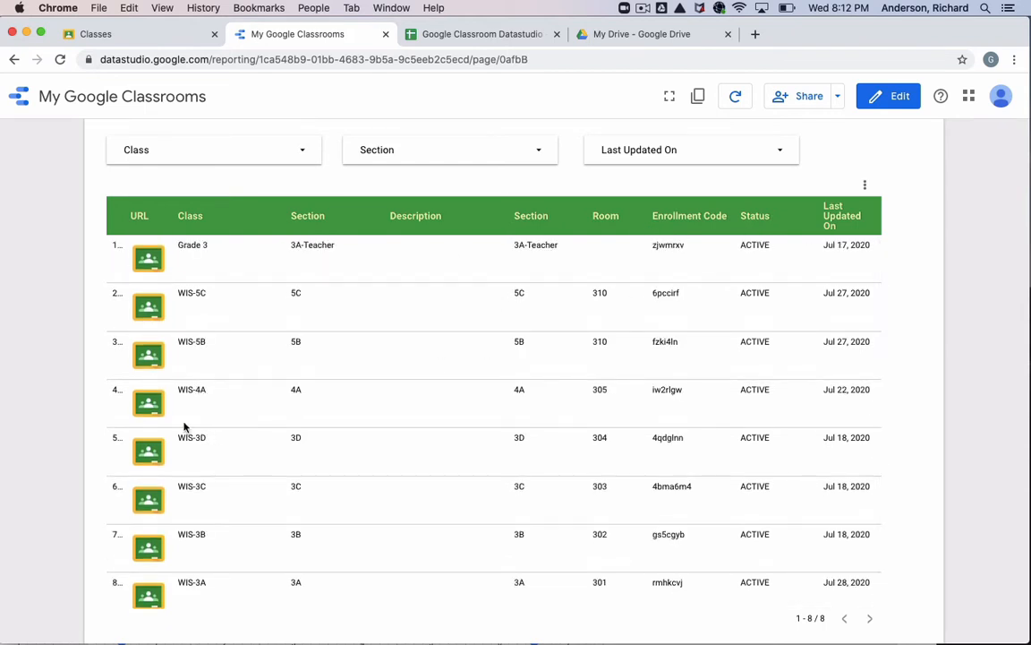
pyautogui.moveTo(148, 449)
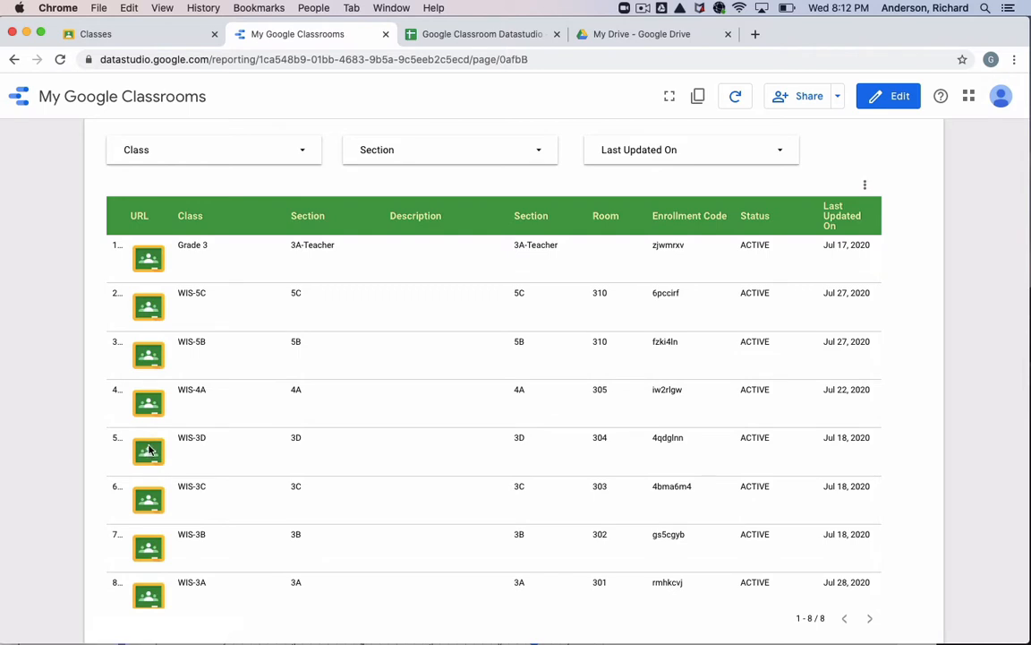
pyautogui.click(147, 449)
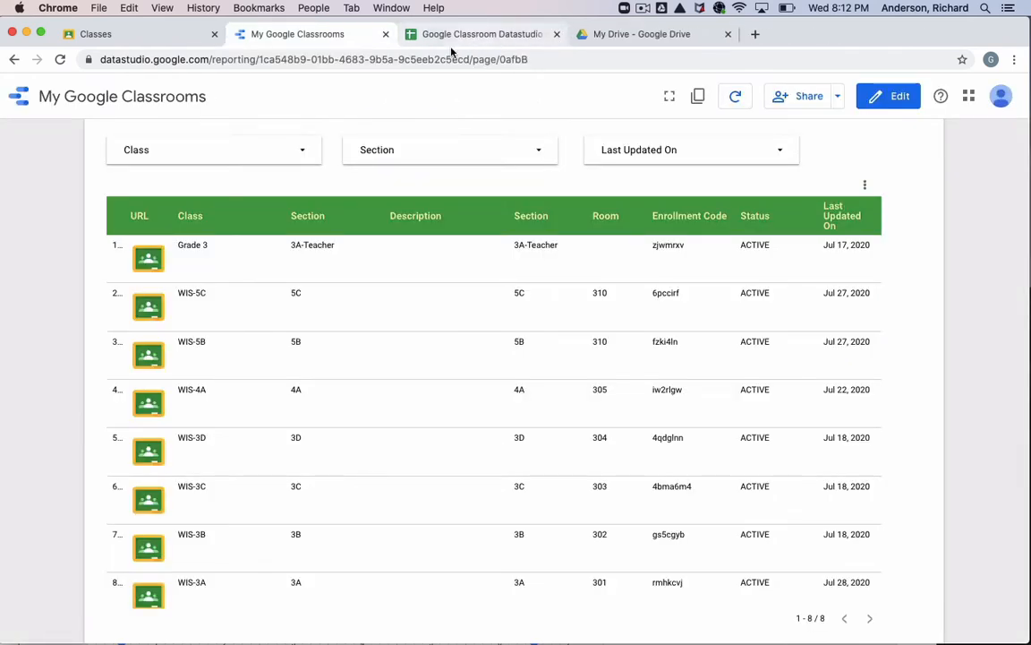
# Show the Classroom Datastudio spreadsheet, its Google Classroom Tools menu and the Tools menu
pyautogui.click(478, 34)
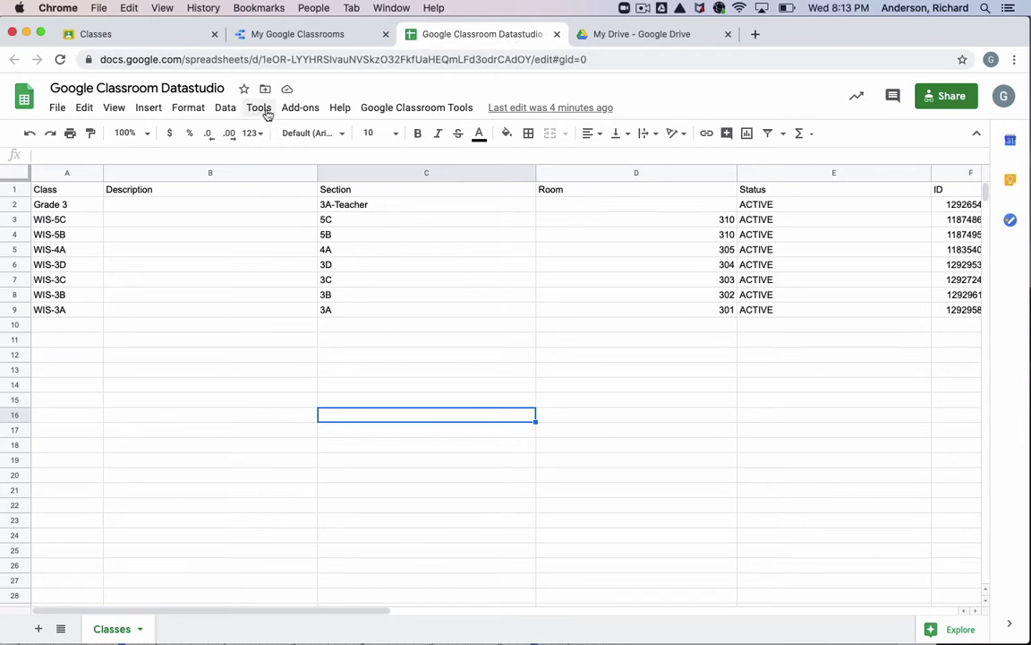
pyautogui.click(415, 107)
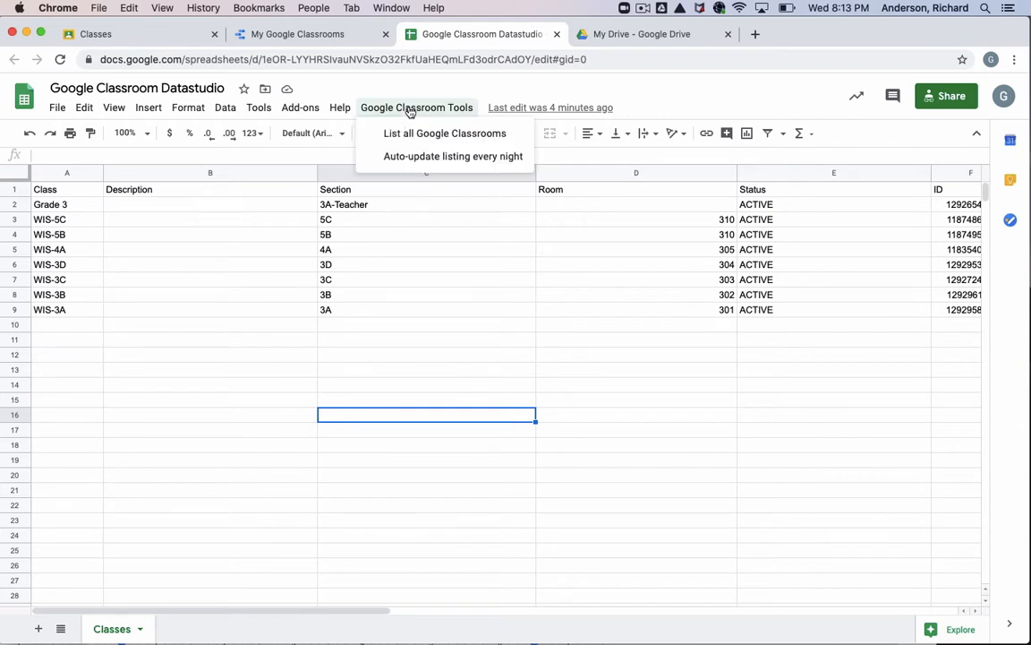
pyautogui.moveTo(467, 133)
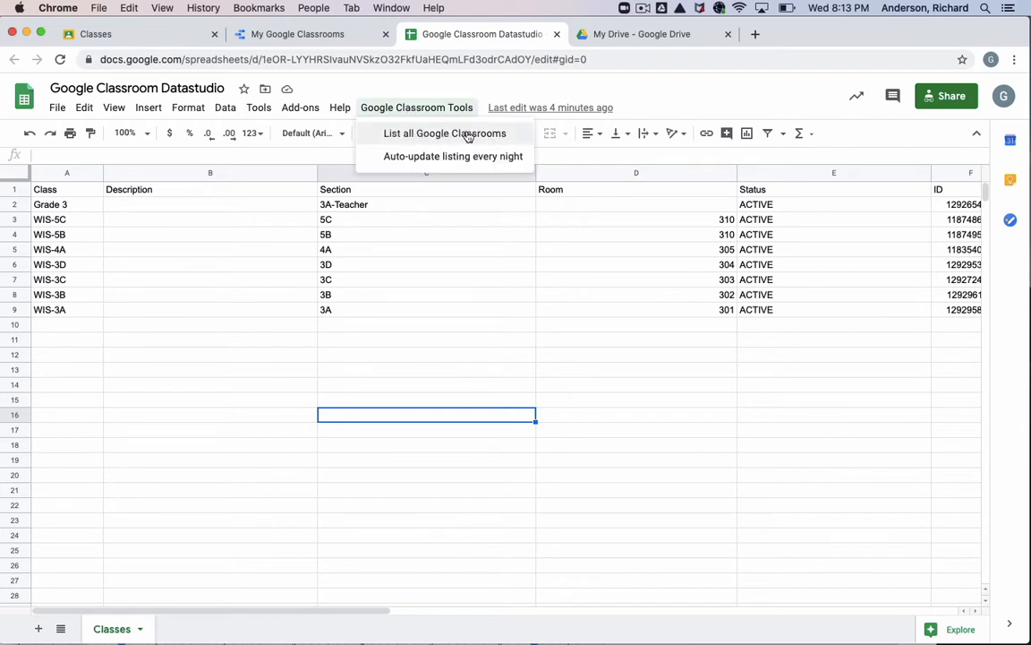
pyautogui.moveTo(433, 208)
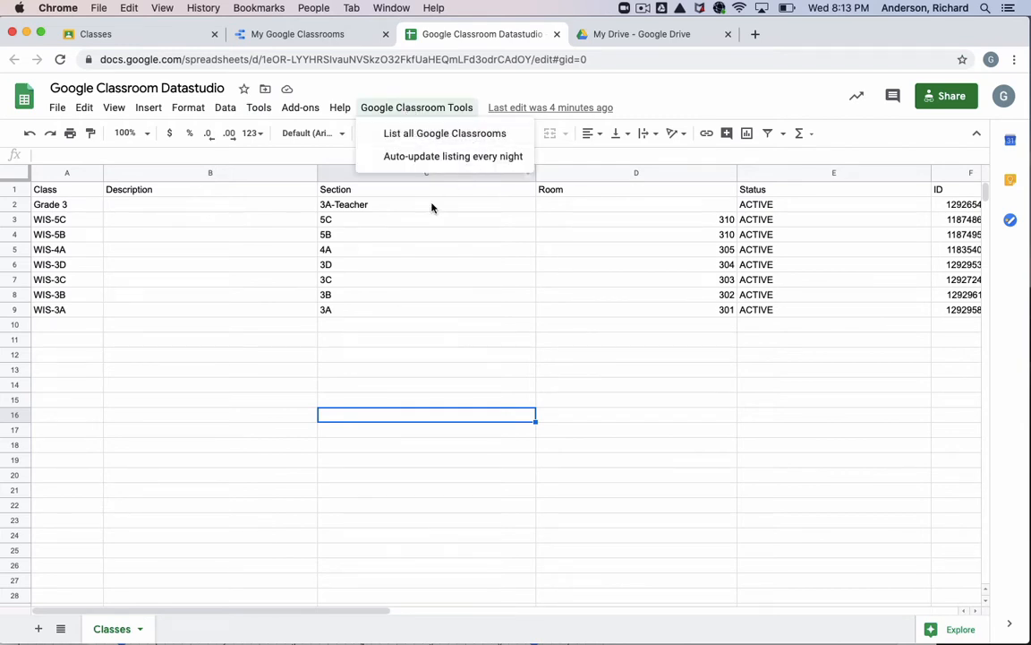
pyautogui.moveTo(365, 229)
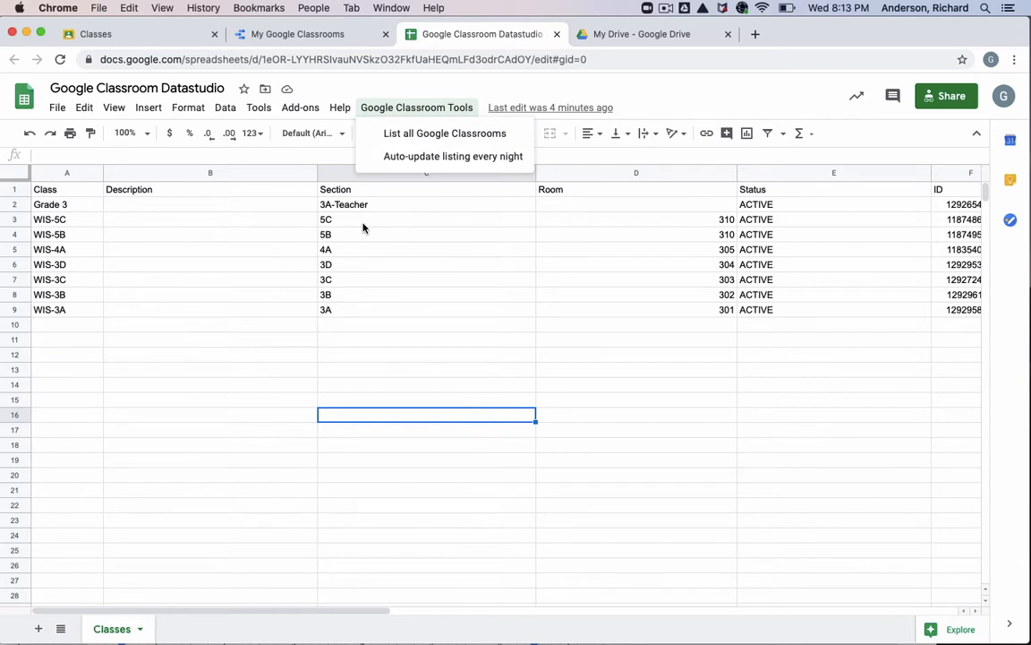
pyautogui.moveTo(409, 122)
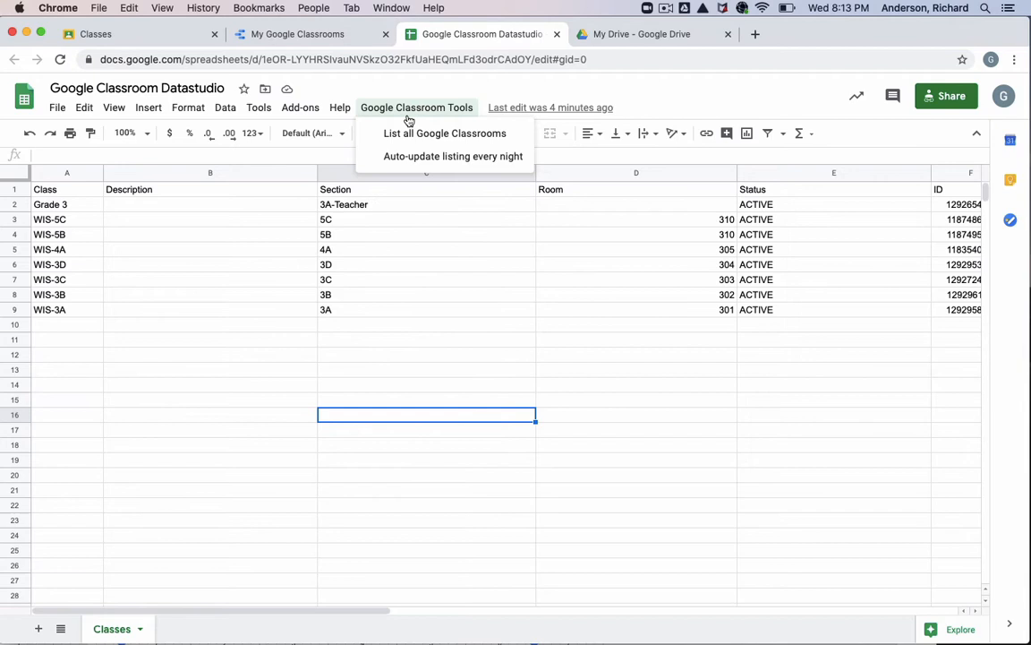
pyautogui.moveTo(426, 160)
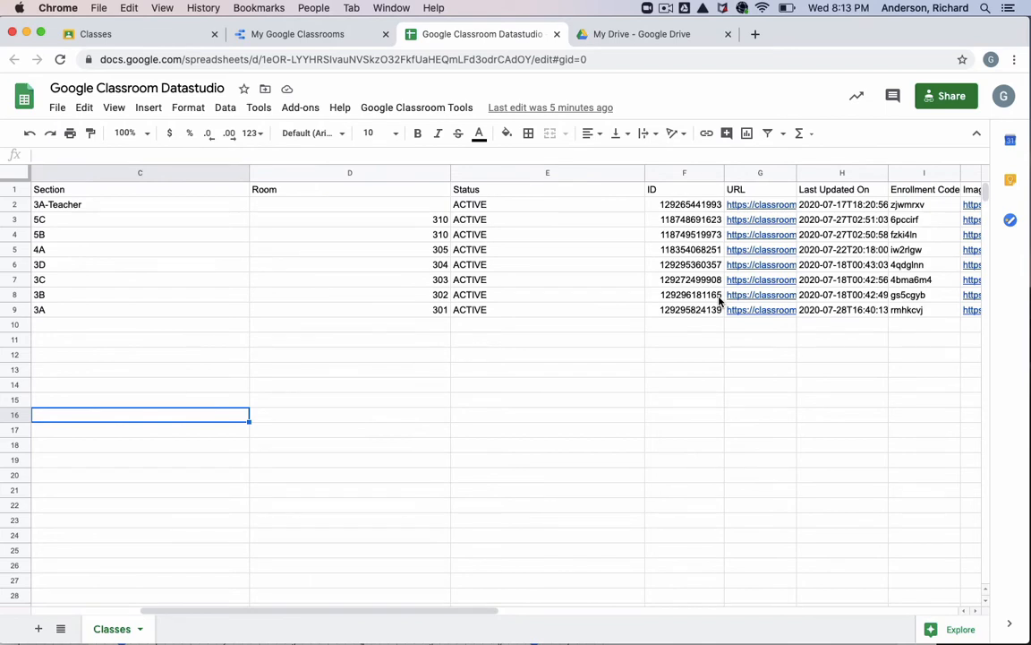
pyautogui.moveTo(847, 230)
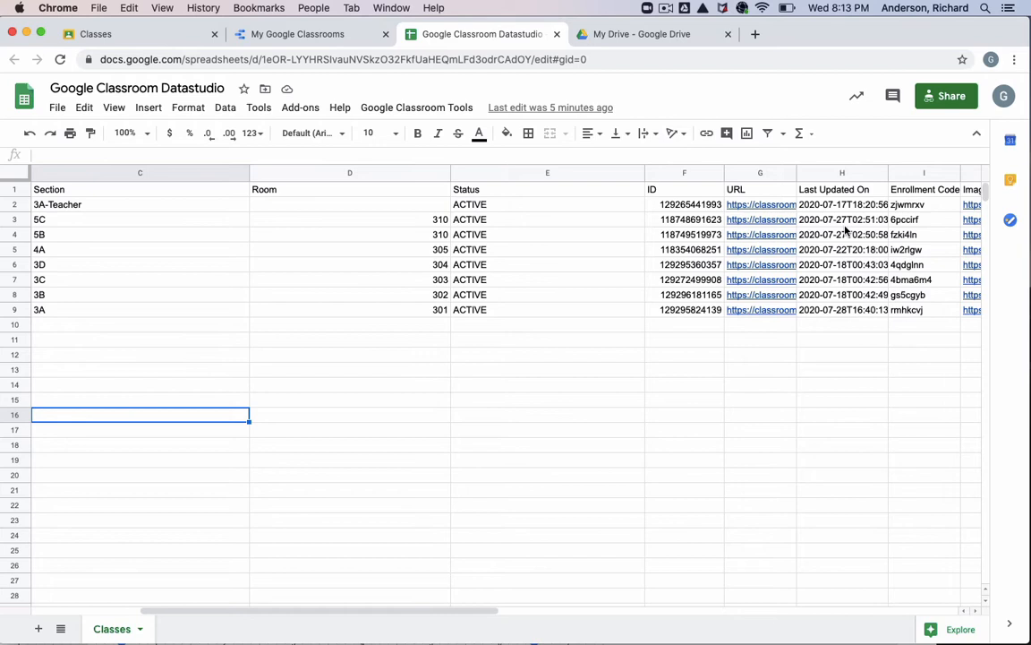
pyautogui.moveTo(845, 272)
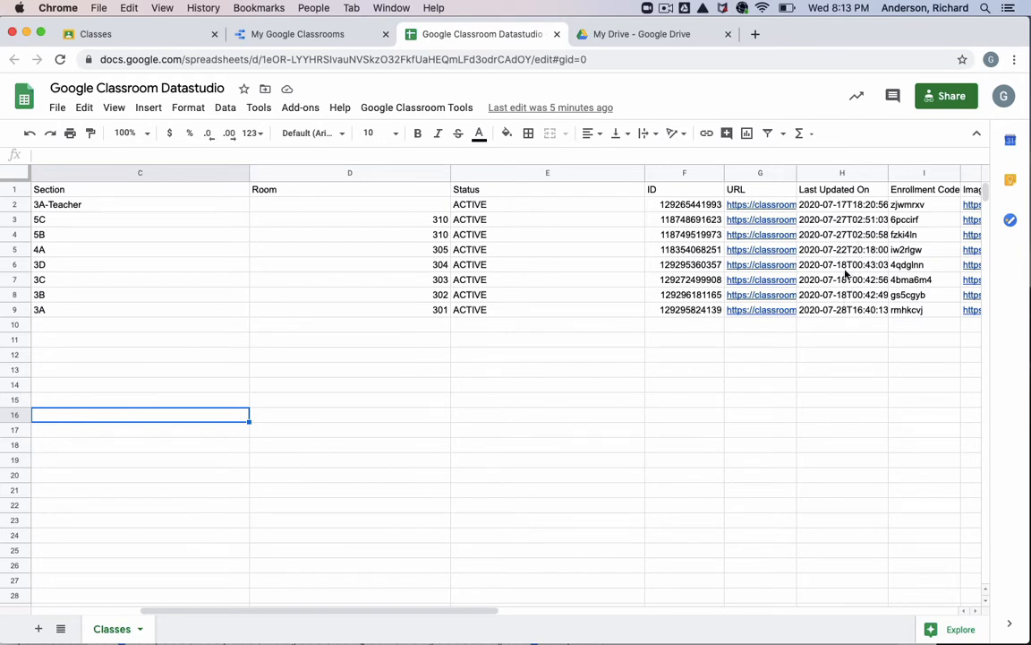
pyautogui.moveTo(840, 288)
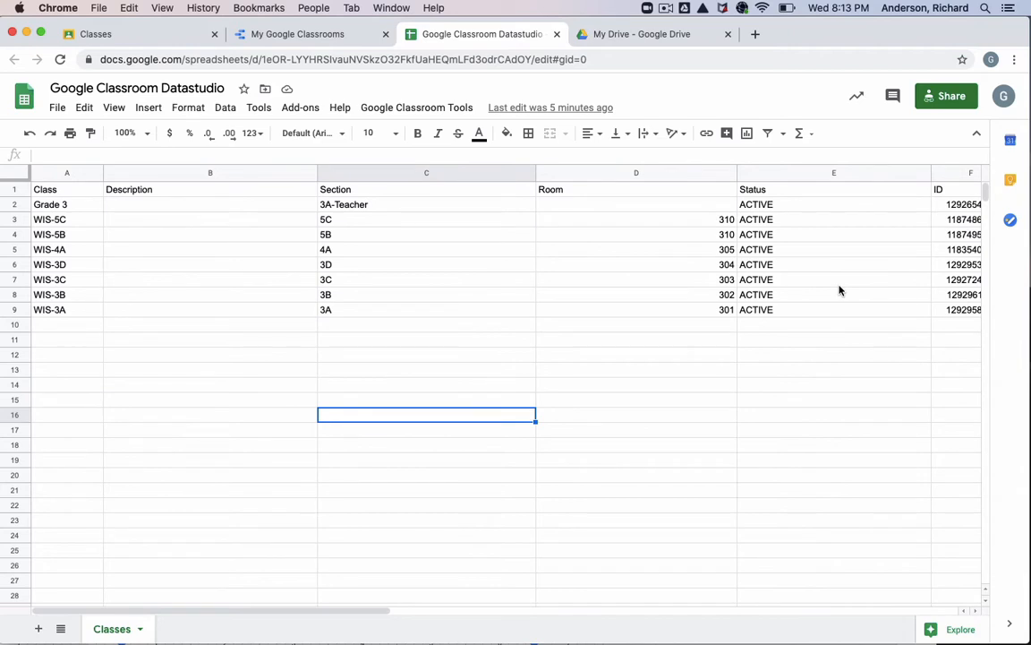
pyautogui.click(258, 108)
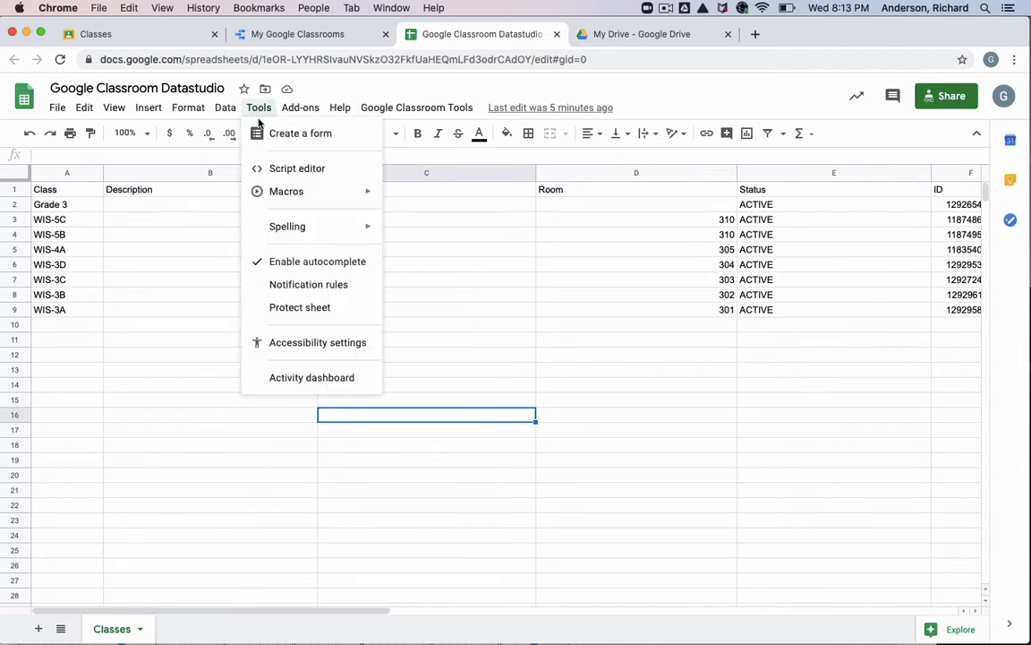
# View the Classroom Database Code.gs with onOpen, listCourses and the Classes sheet name
pyautogui.click(297, 168)
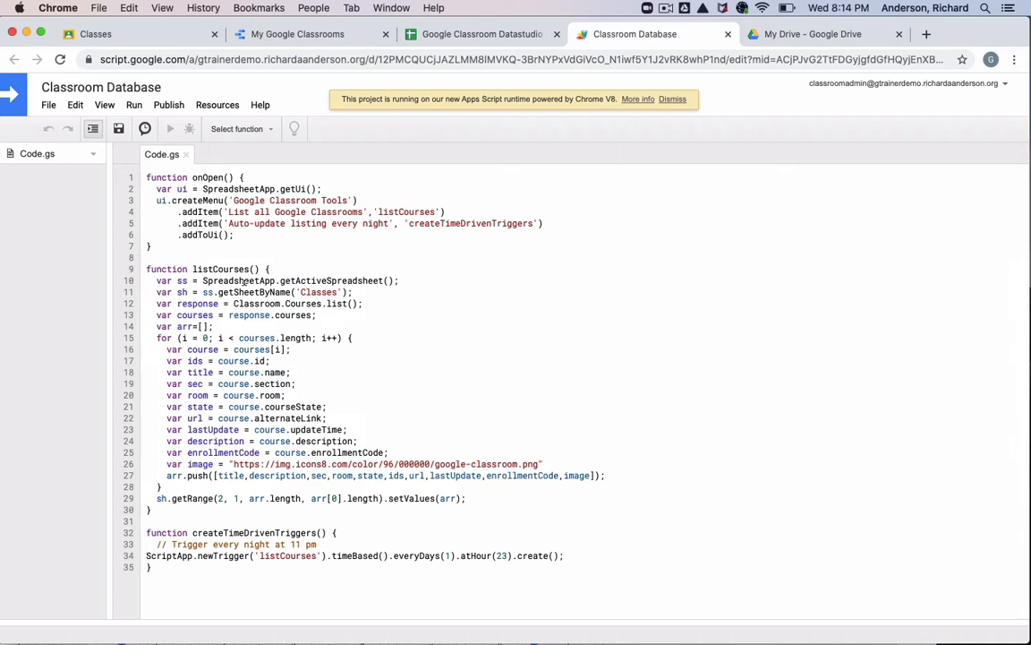
pyautogui.moveTo(349, 292)
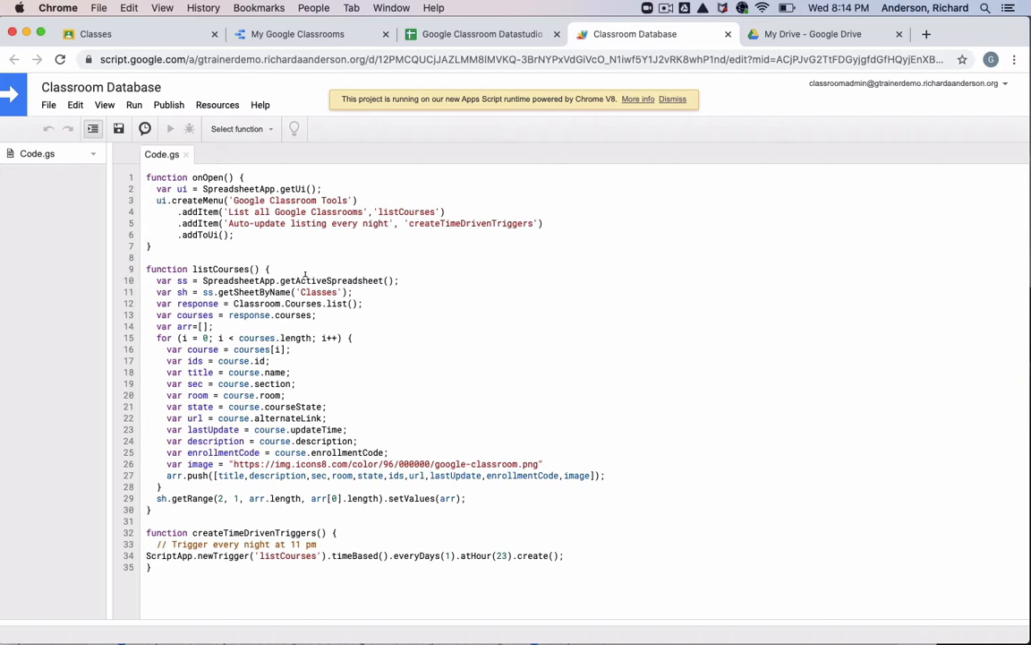
pyautogui.moveTo(336, 280)
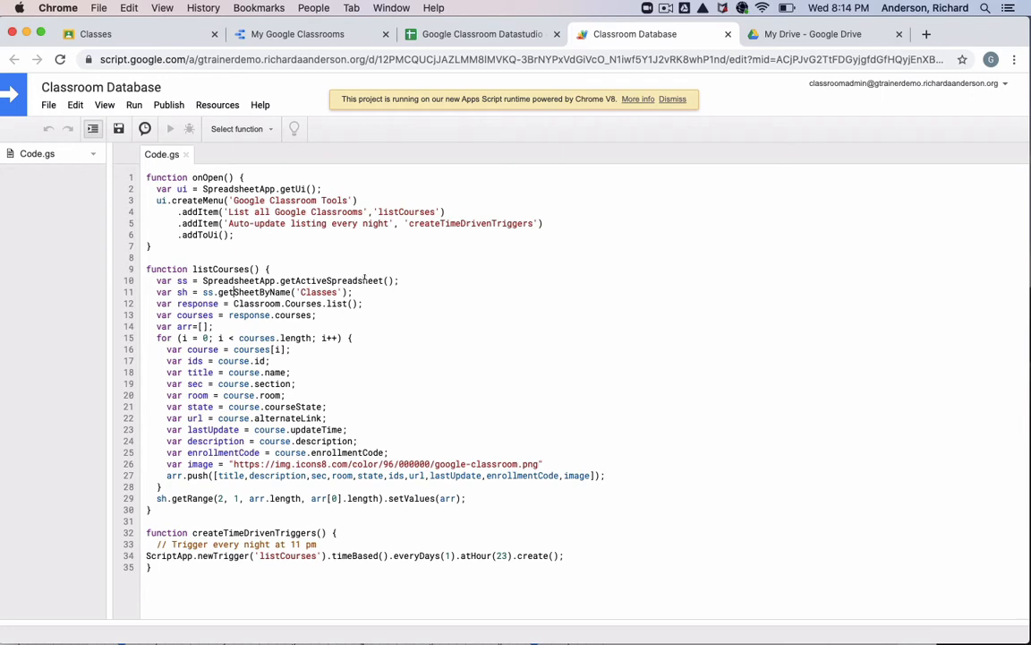
pyautogui.doubleClick(317, 292)
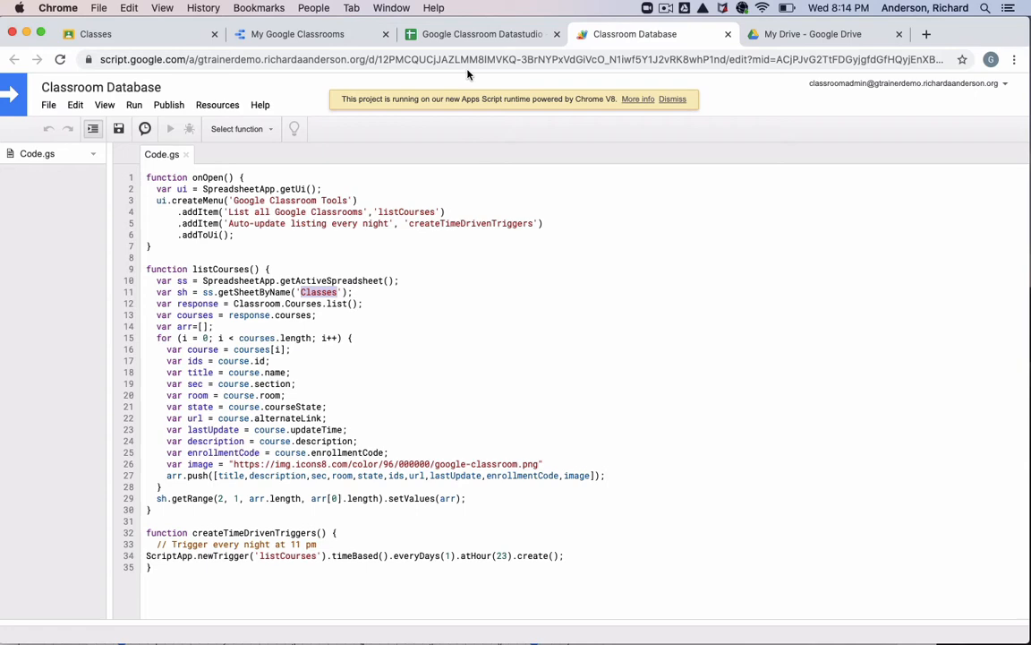
pyautogui.click(480, 34)
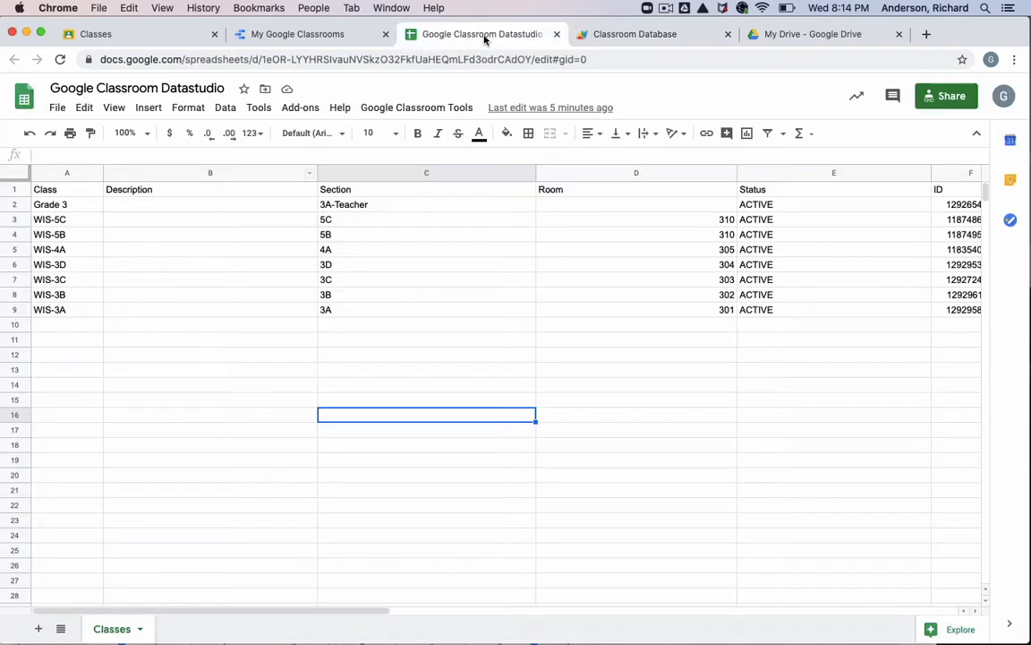
pyautogui.moveTo(509, 194)
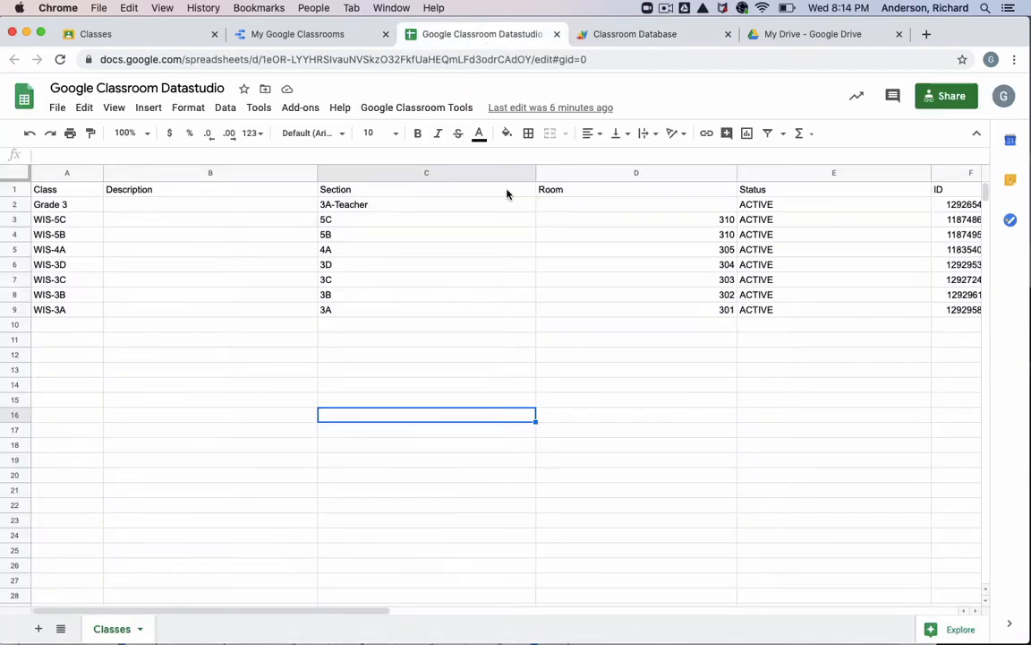
pyautogui.click(633, 34)
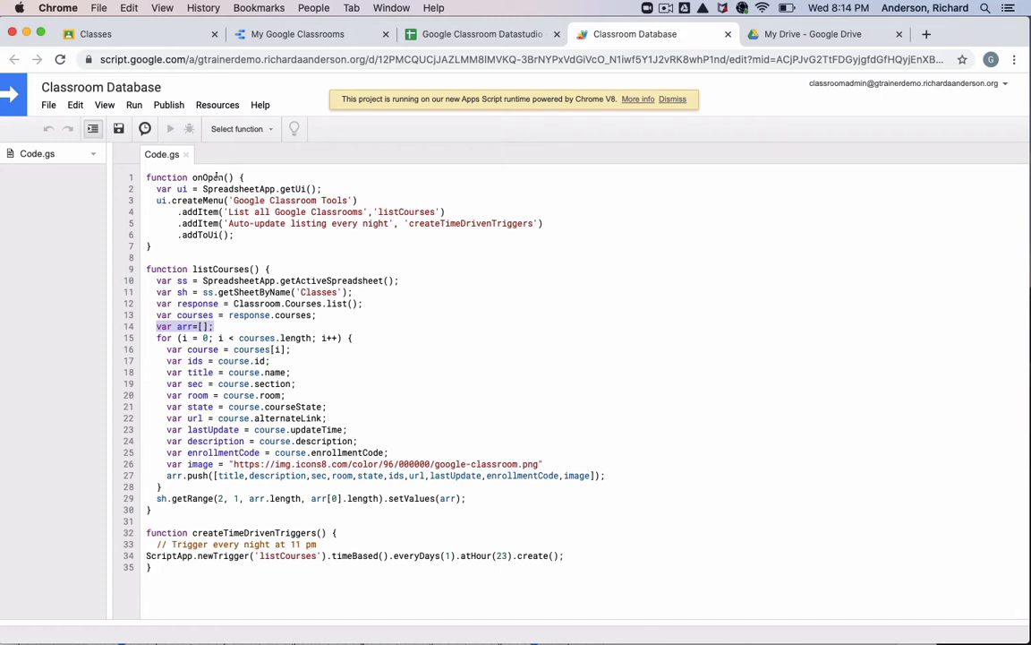
# Confirm the Google Classroom API is enabled under Advanced Google services
pyautogui.click(217, 104)
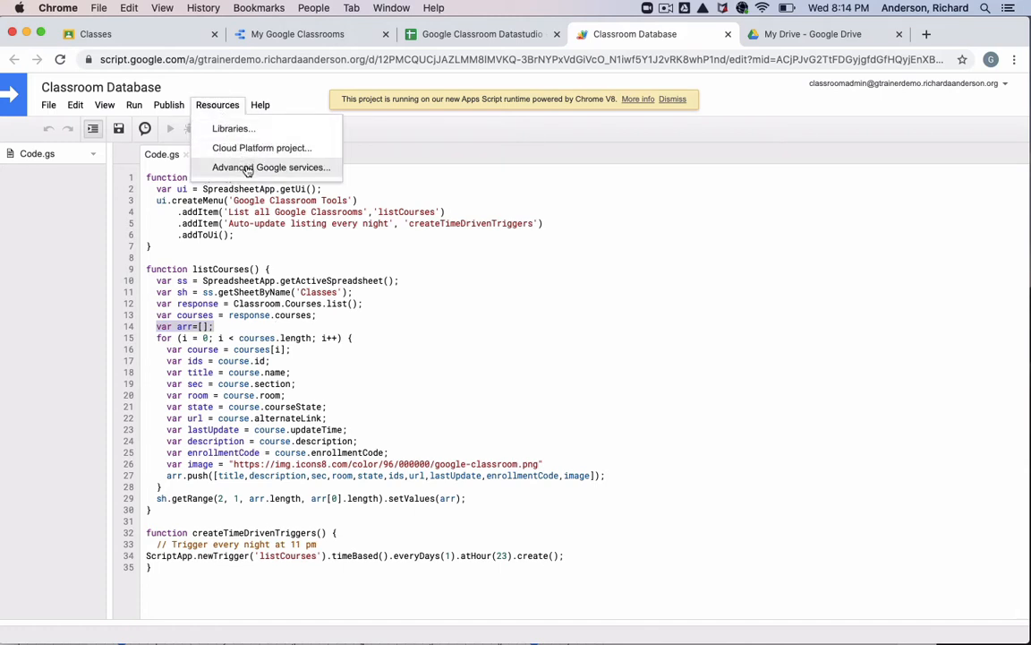
pyautogui.click(272, 168)
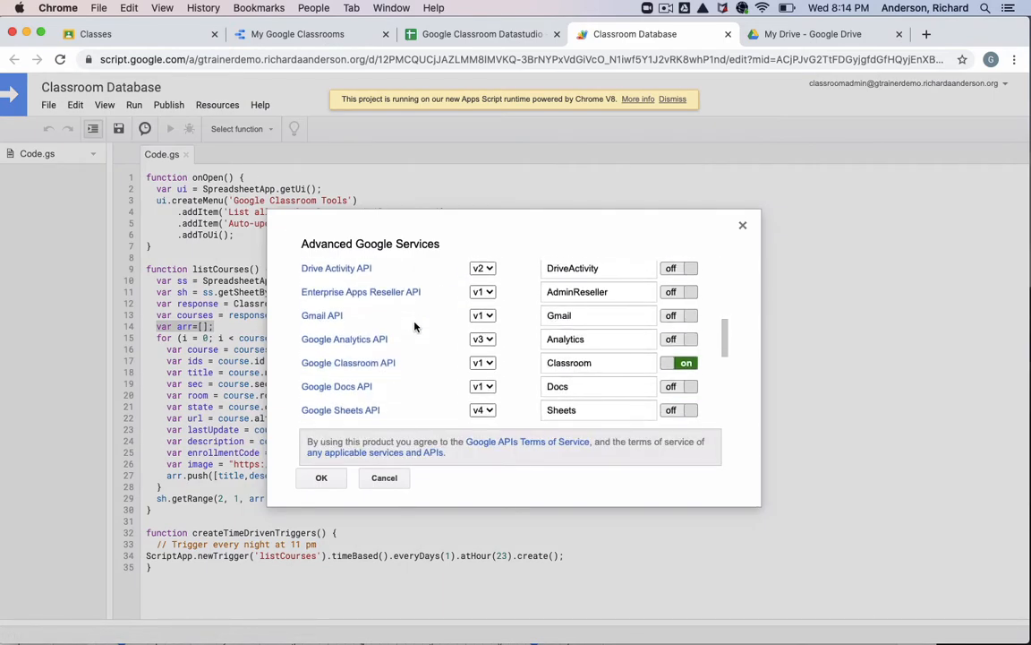
pyautogui.moveTo(383, 367)
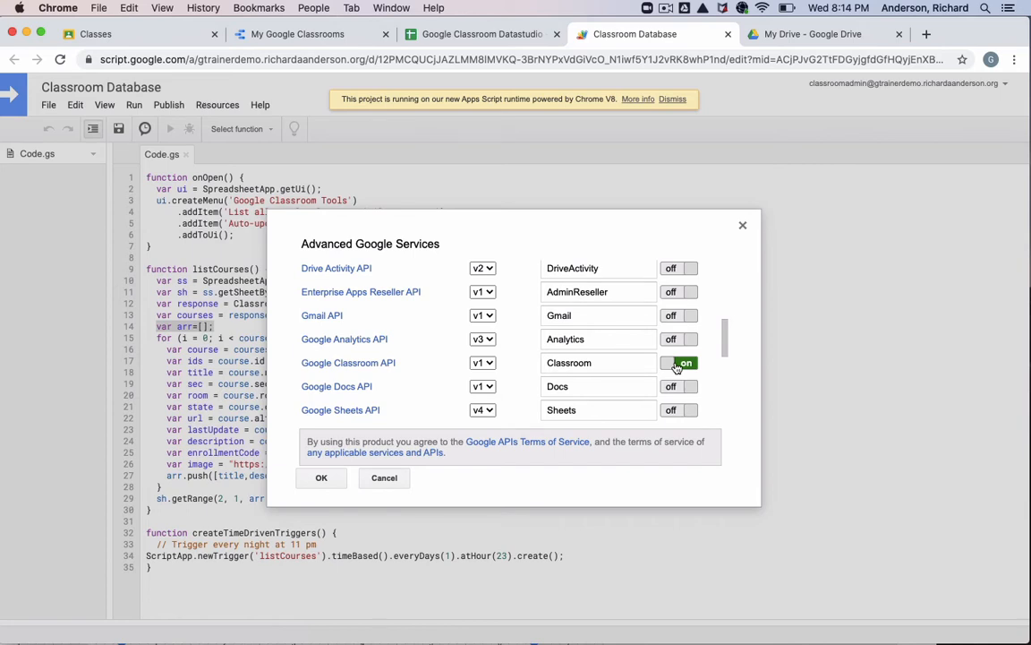
pyautogui.click(322, 478)
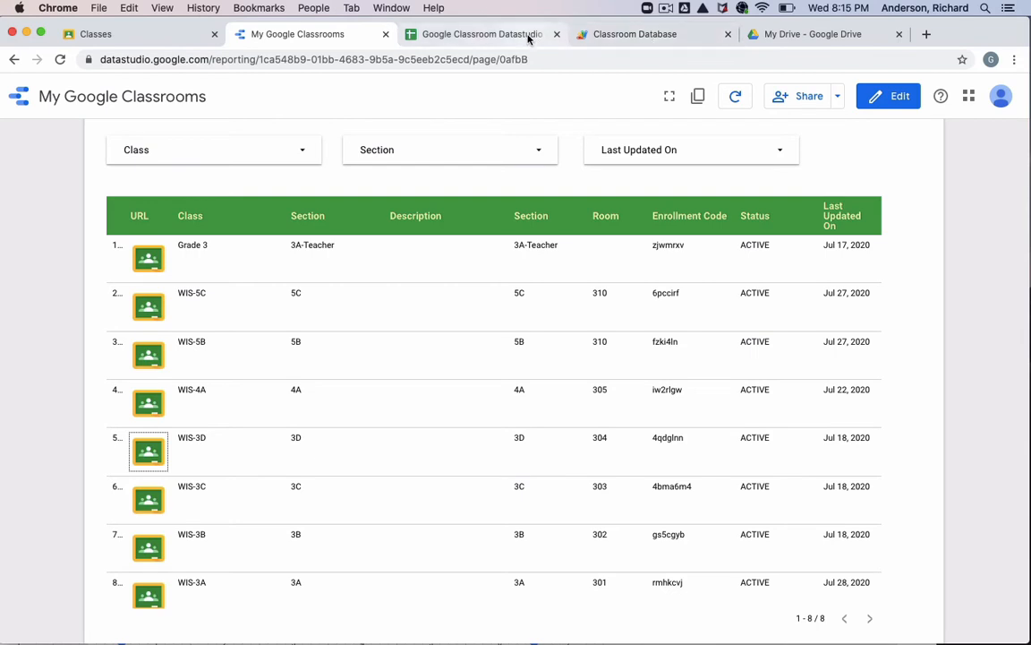
# Return to the Classroom Database code to add a 'var x =' line in listCourses
pyautogui.click(648, 34)
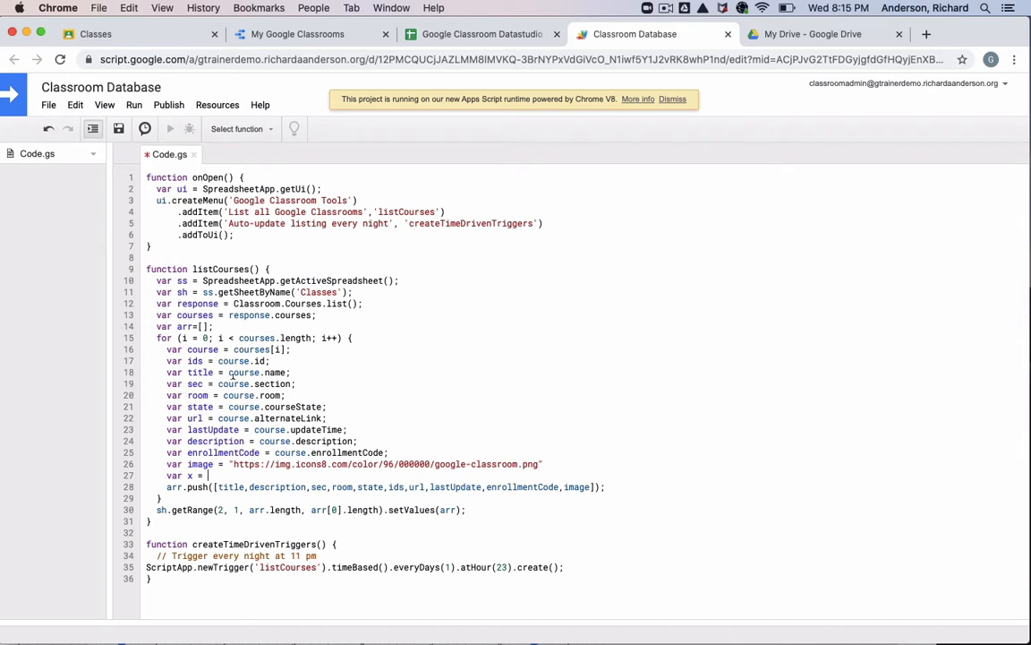
pyautogui.moveTo(269, 480)
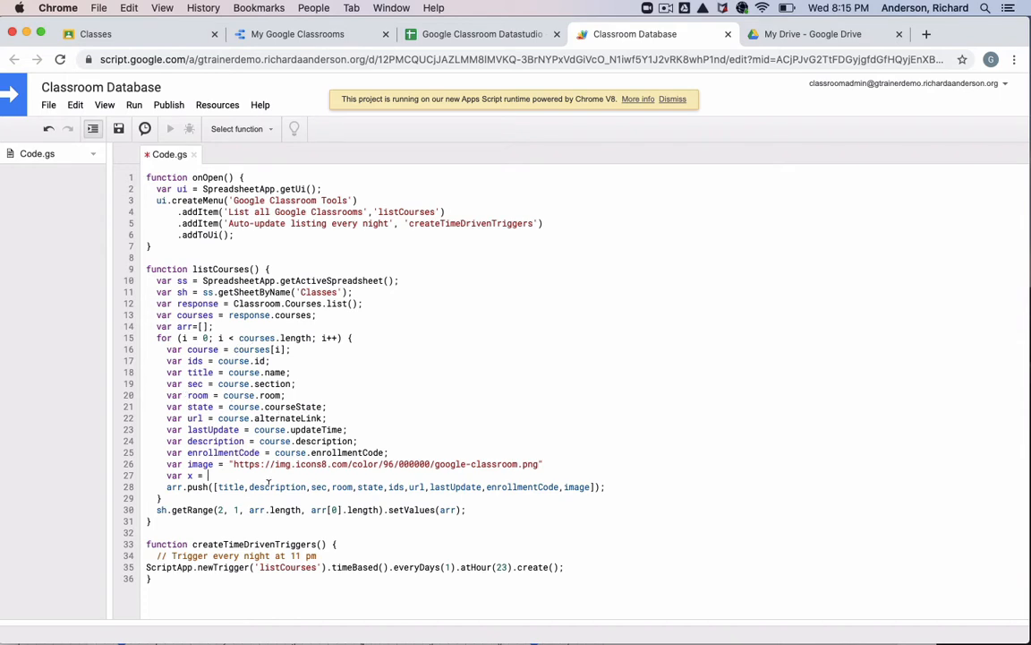
# Explore the 'course.' autocomplete fields, then select the old course rows in the Classes sheet
pyautogui.write('course.')
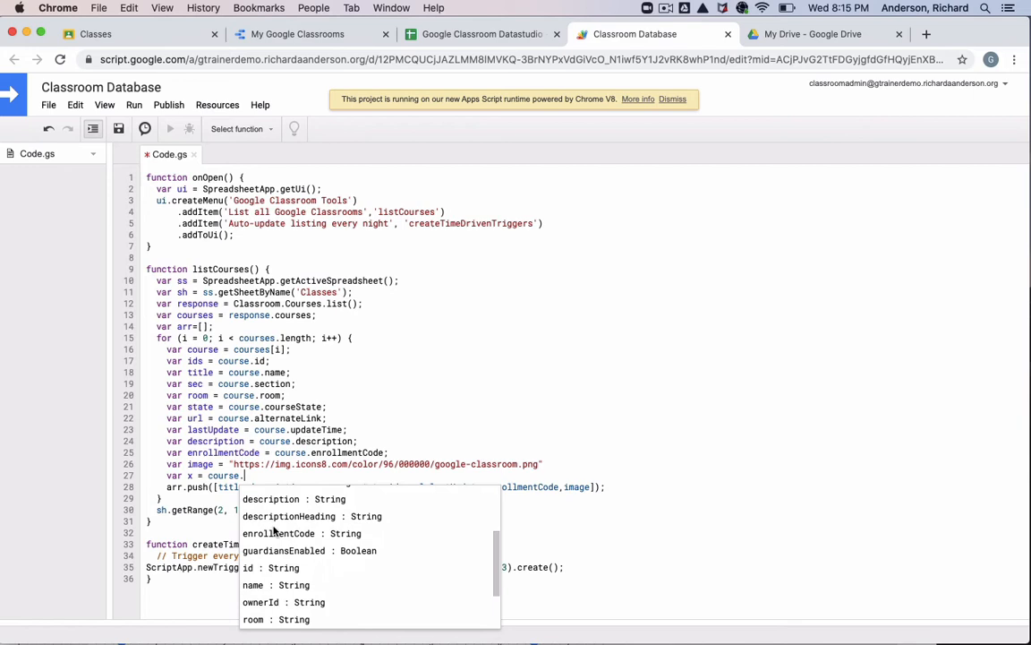
pyautogui.scroll(-3)
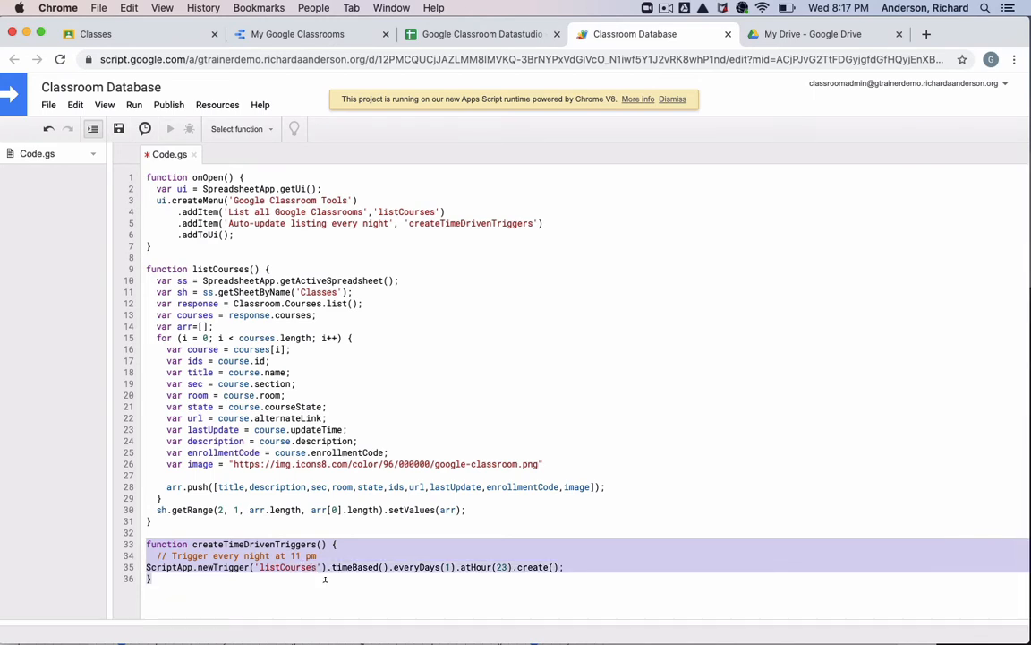
pyautogui.moveTo(329, 580)
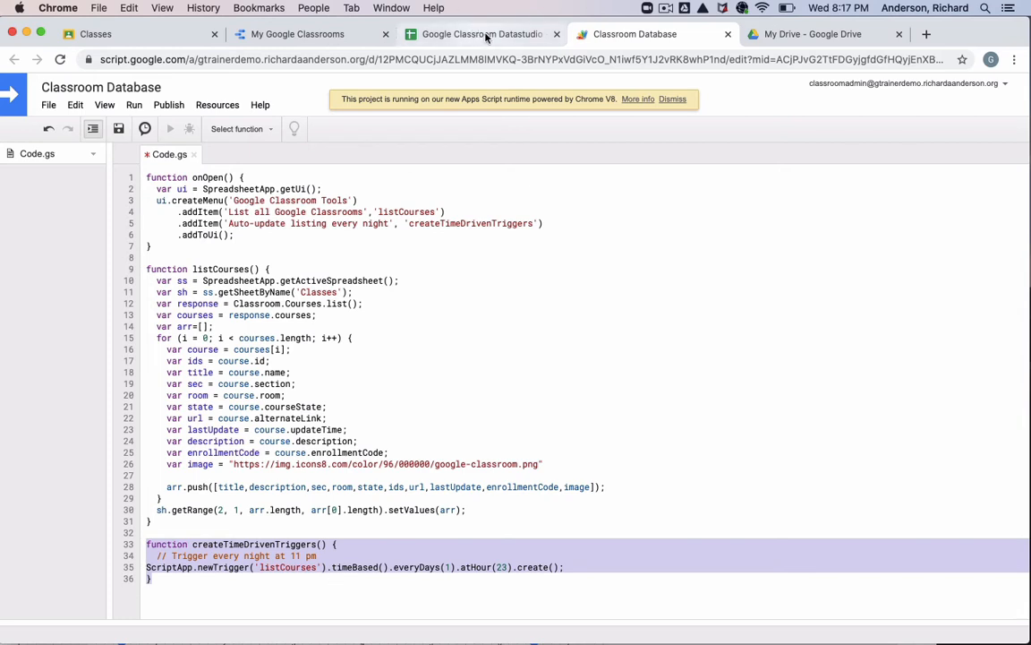
pyautogui.click(478, 33)
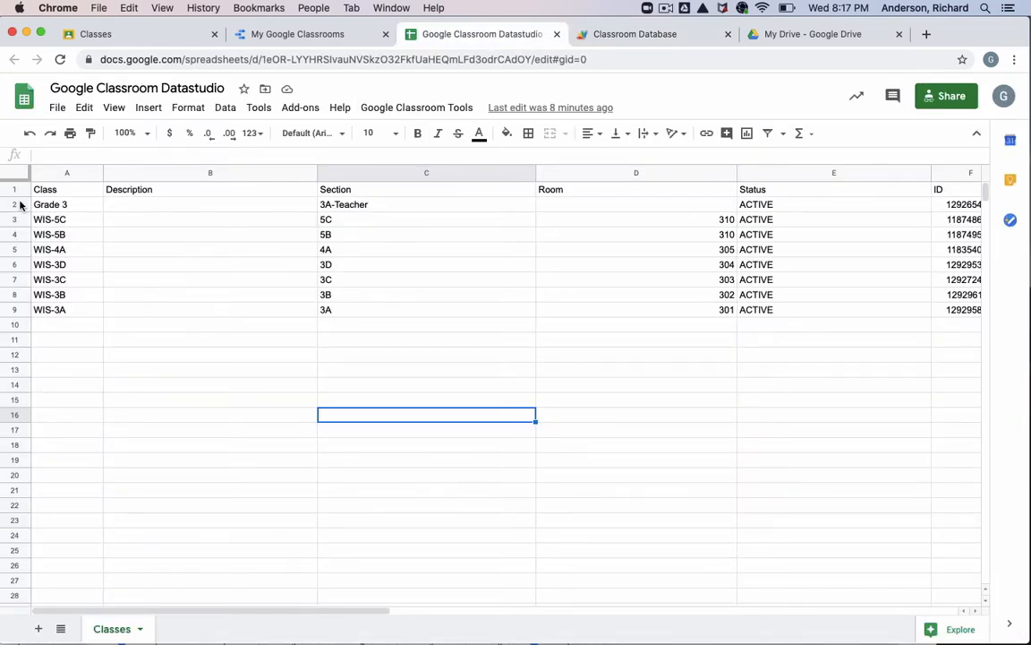
pyautogui.click(57, 204)
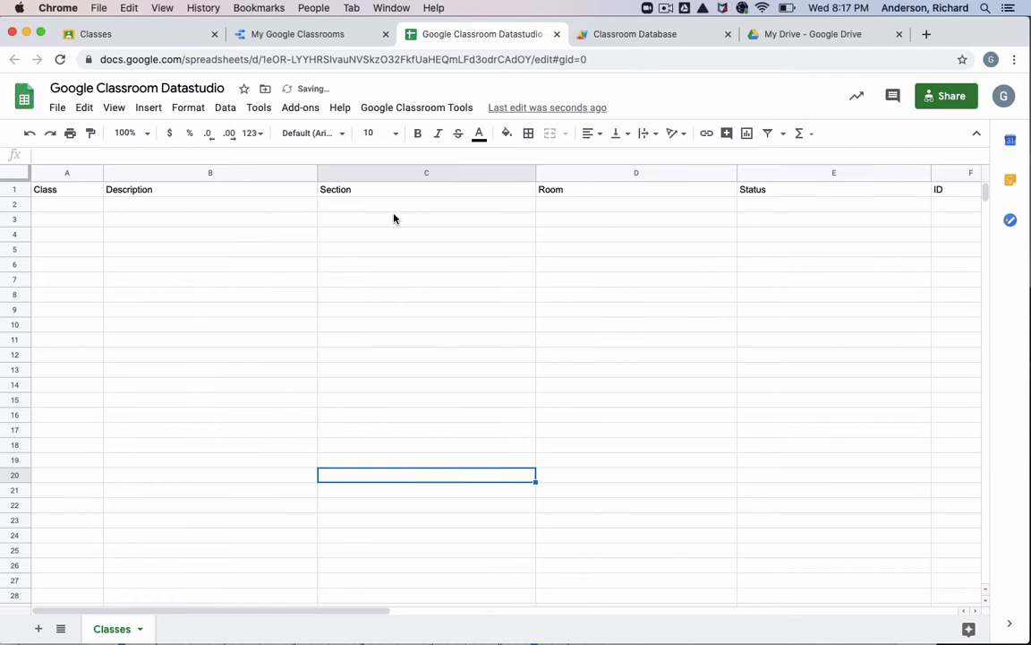
# Run Google Classroom Tools > List all Google Classrooms to refill the eight courses
pyautogui.click(415, 107)
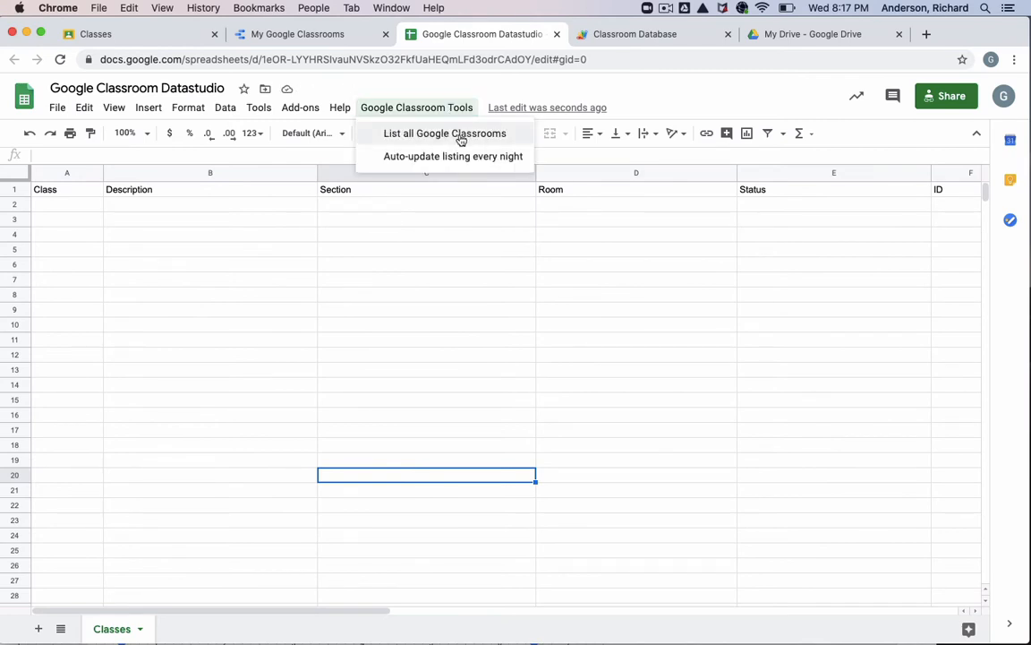
pyautogui.click(446, 132)
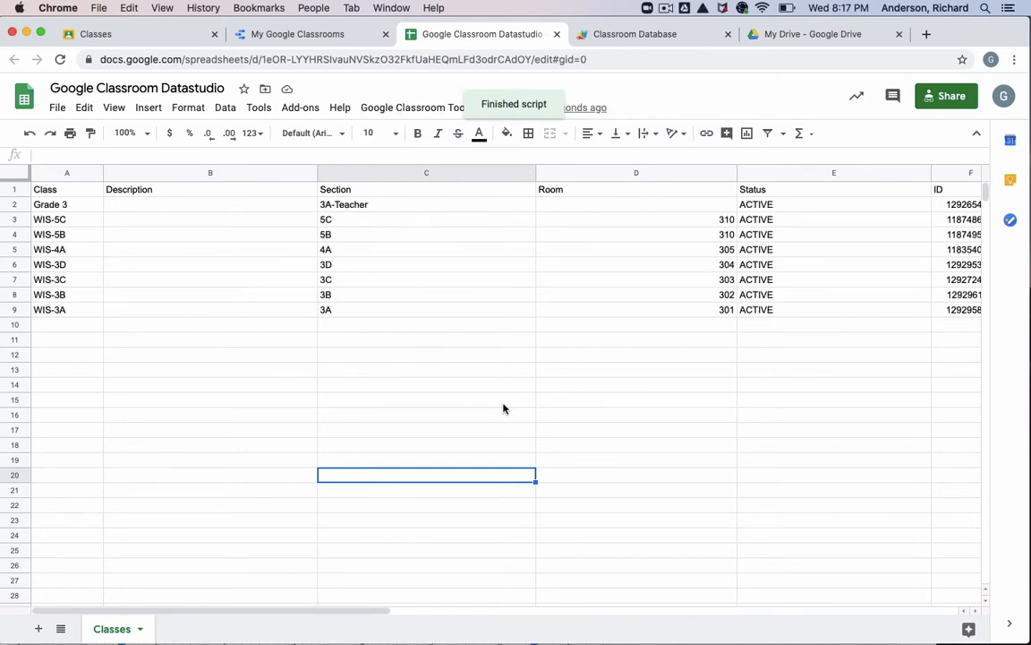
pyautogui.hscroll(3)
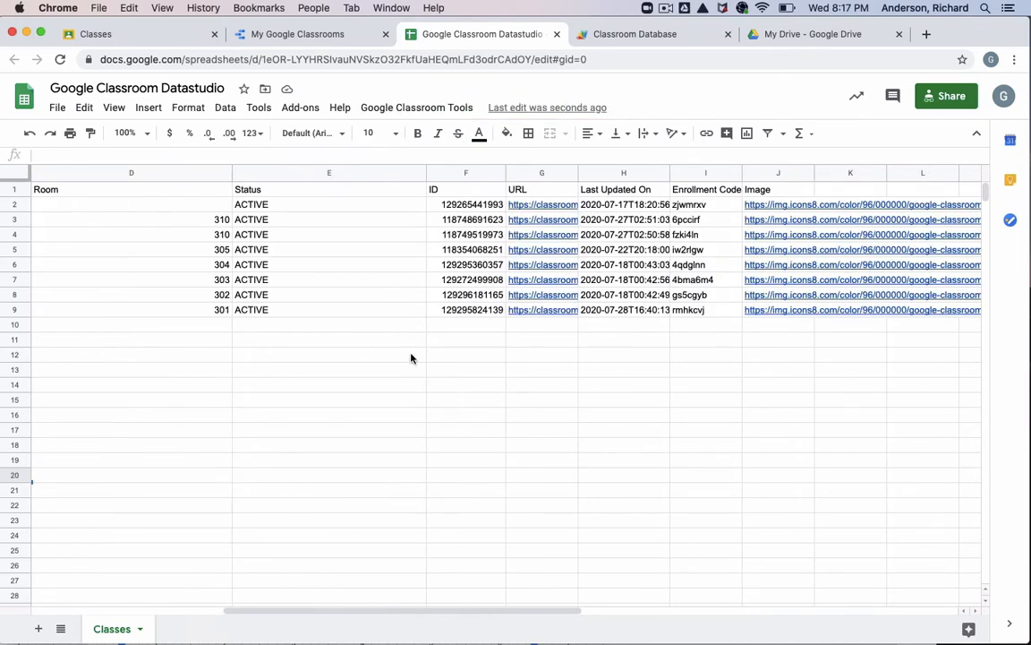
pyautogui.moveTo(343, 303)
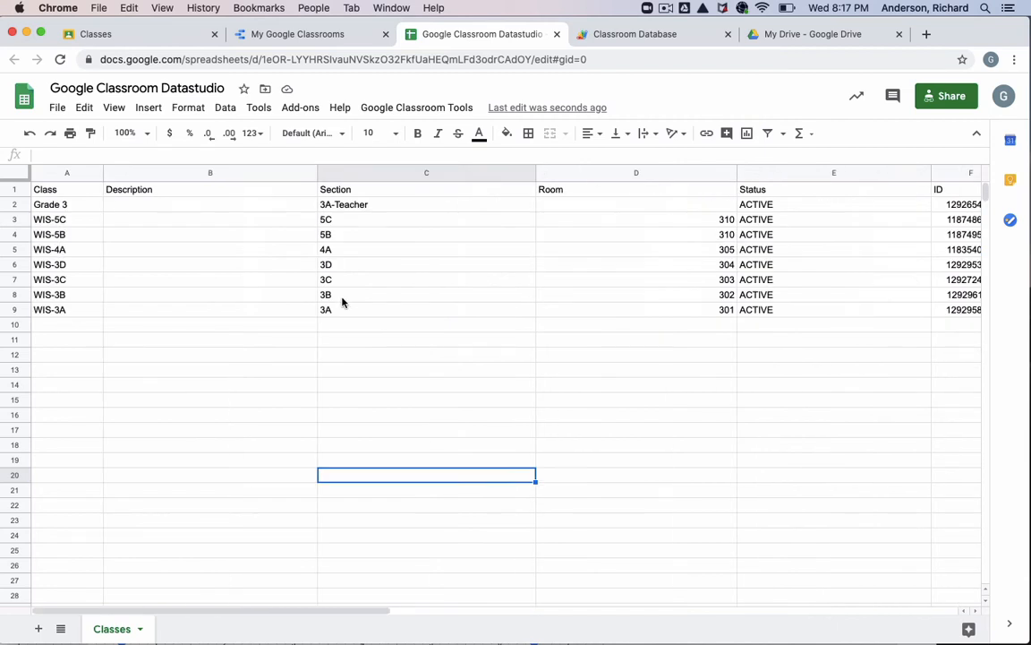
pyautogui.moveTo(372, 233)
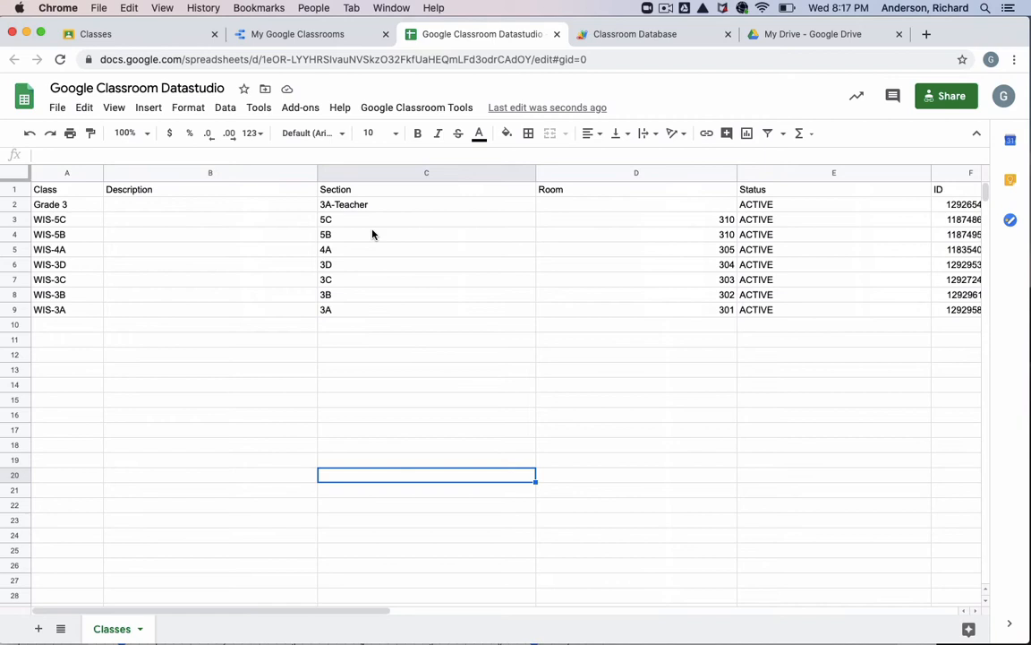
pyautogui.moveTo(371, 209)
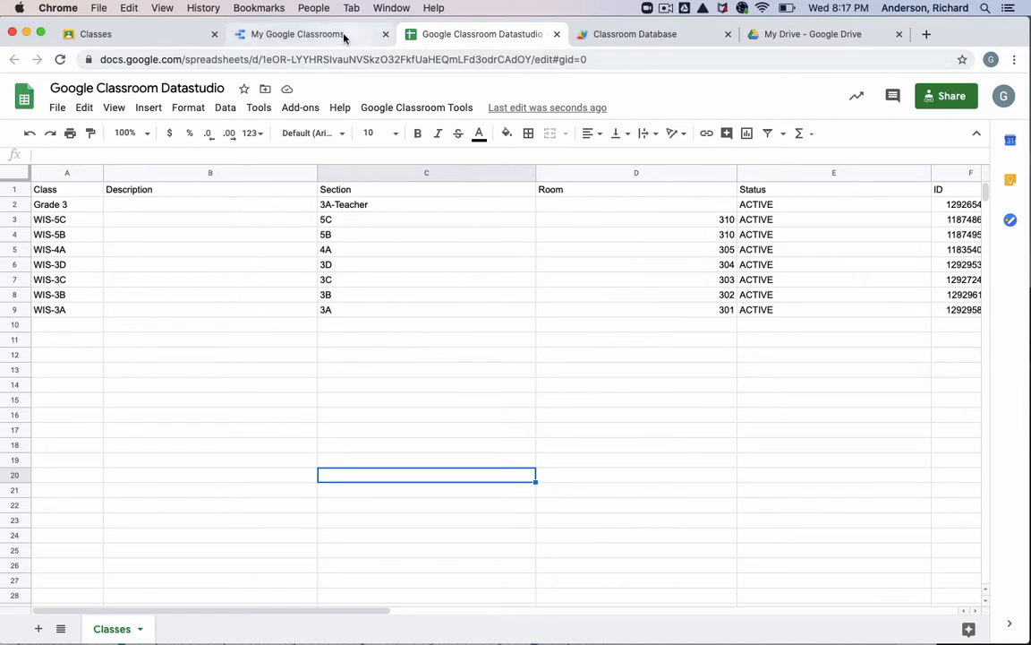
pyautogui.click(308, 34)
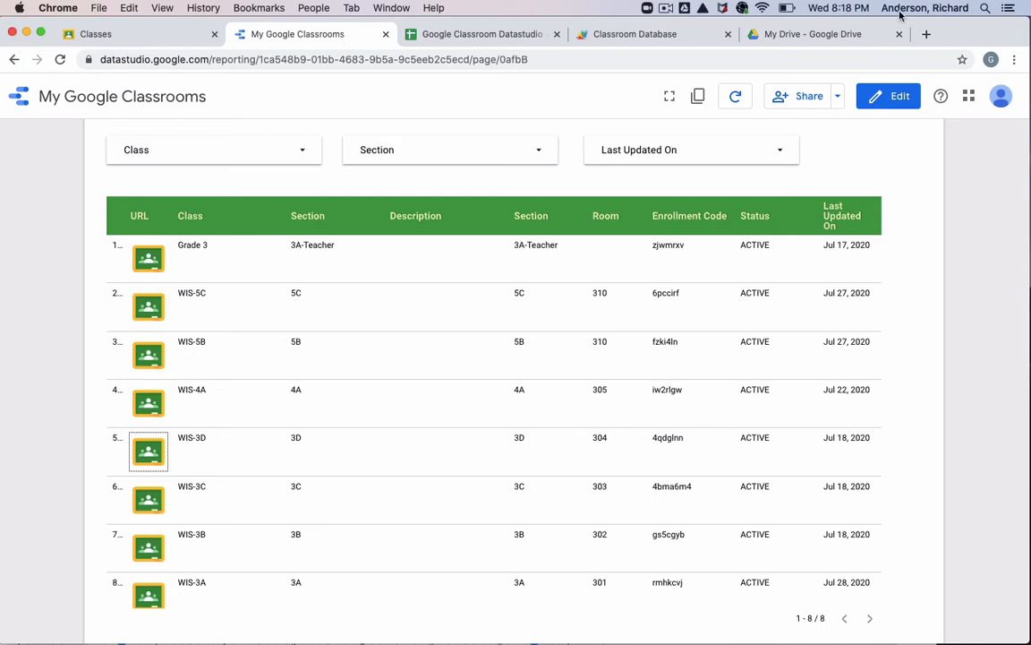
pyautogui.click(888, 97)
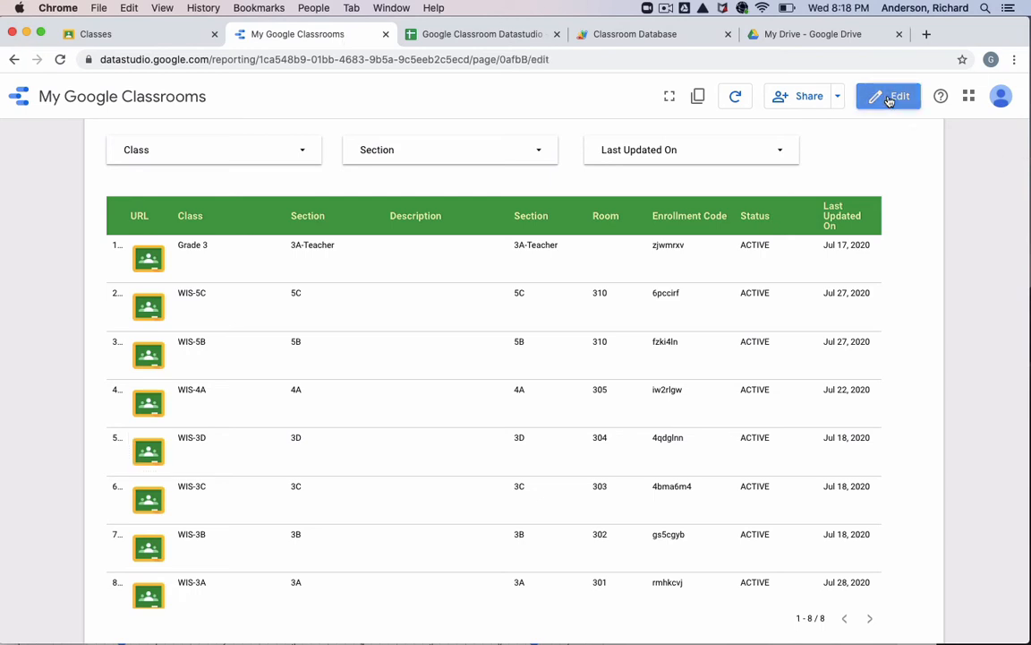
pyautogui.click(888, 97)
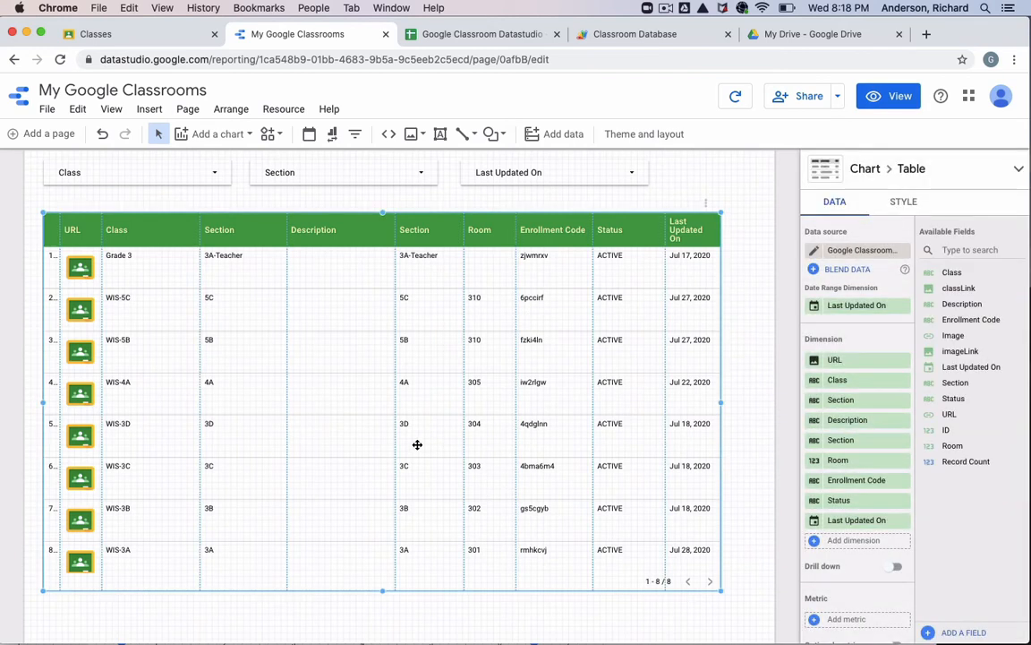
pyautogui.moveTo(397, 215)
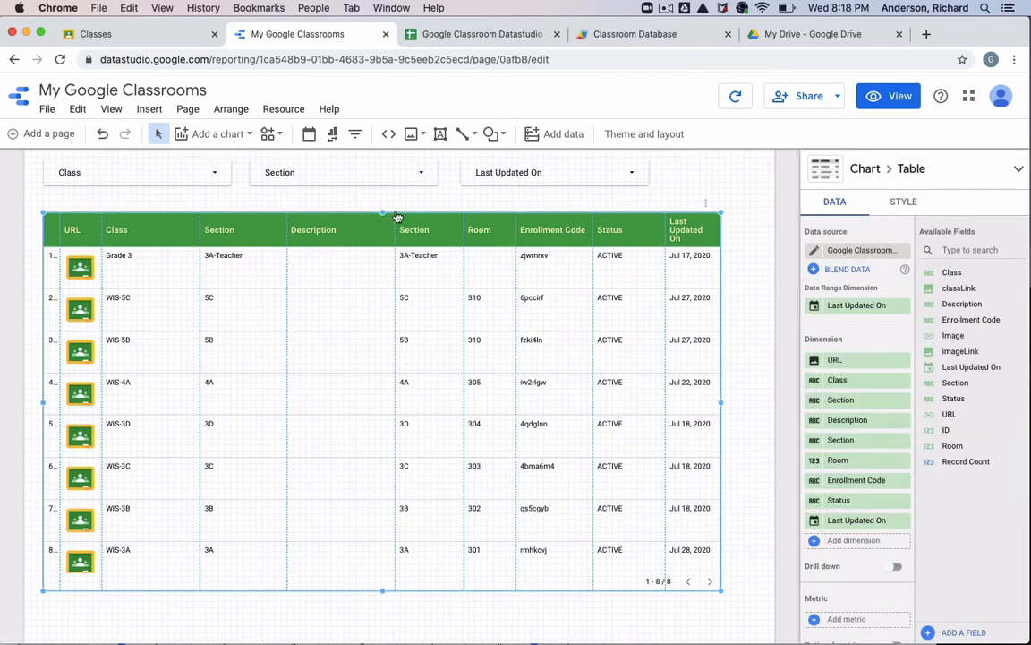
pyautogui.moveTo(148, 109)
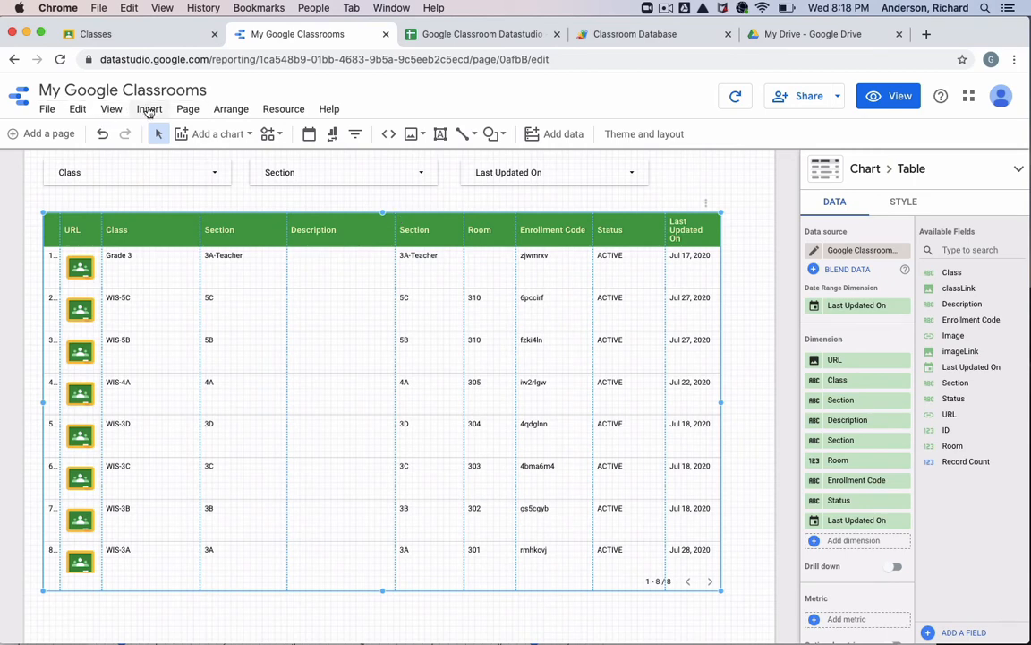
pyautogui.click(149, 109)
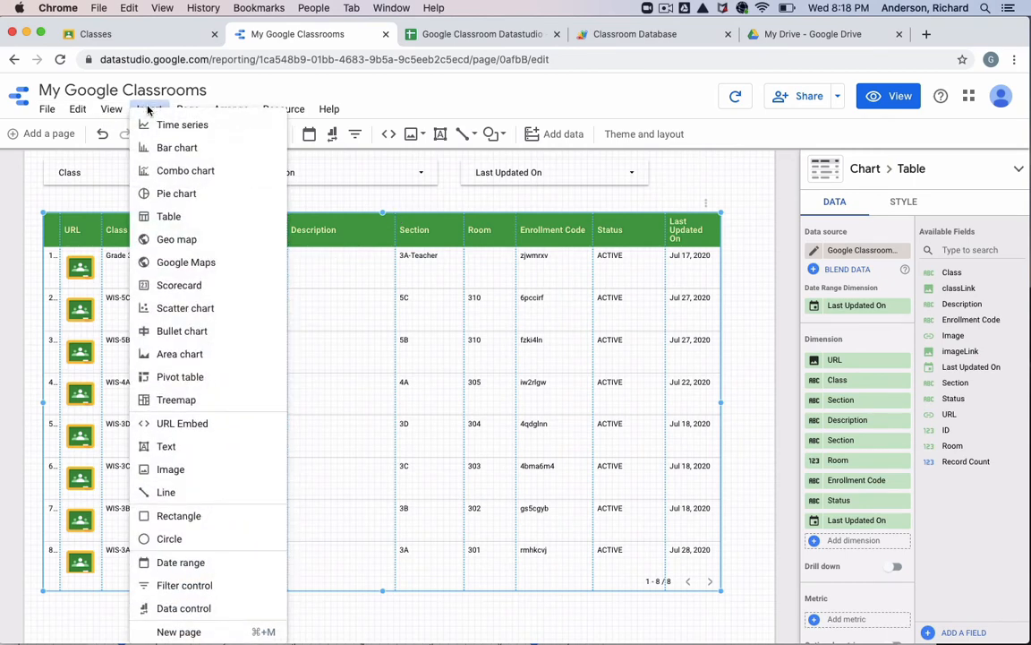
pyautogui.moveTo(186, 170)
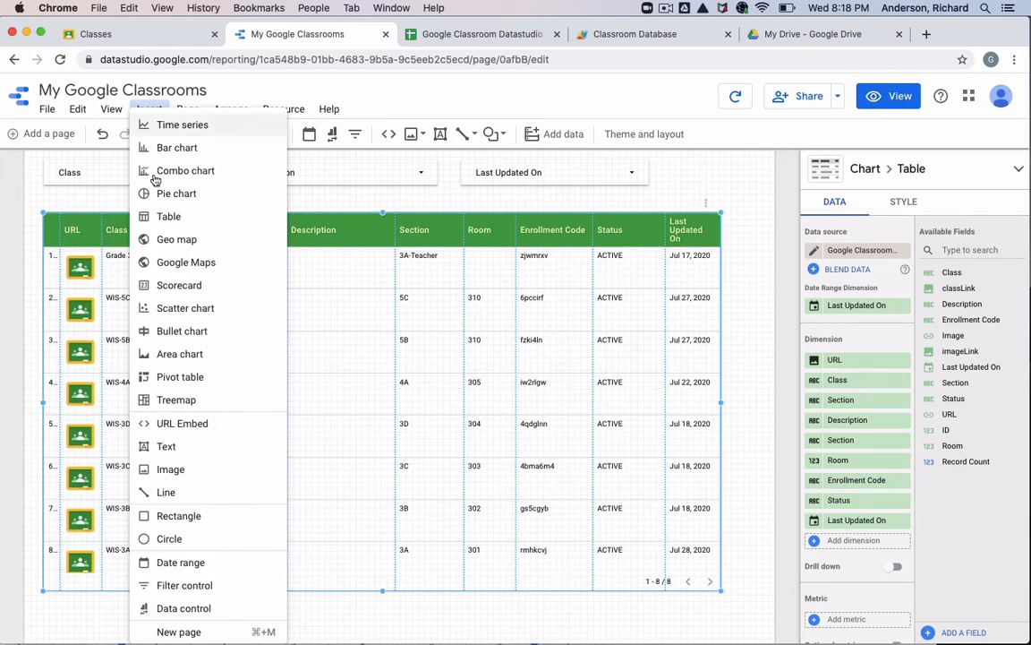
pyautogui.moveTo(168, 215)
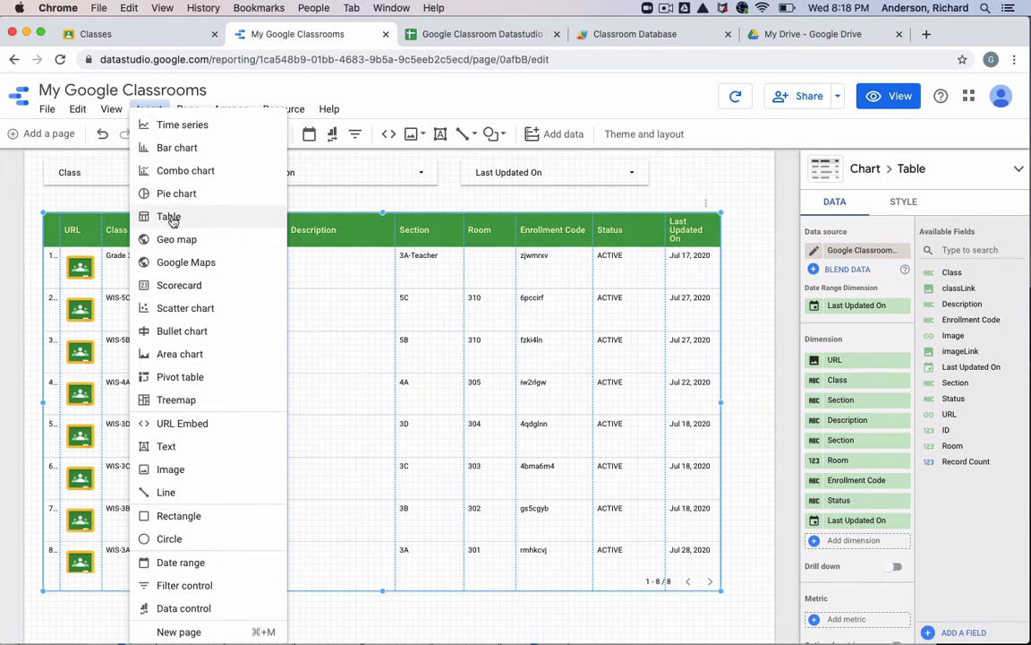
pyautogui.moveTo(817, 469)
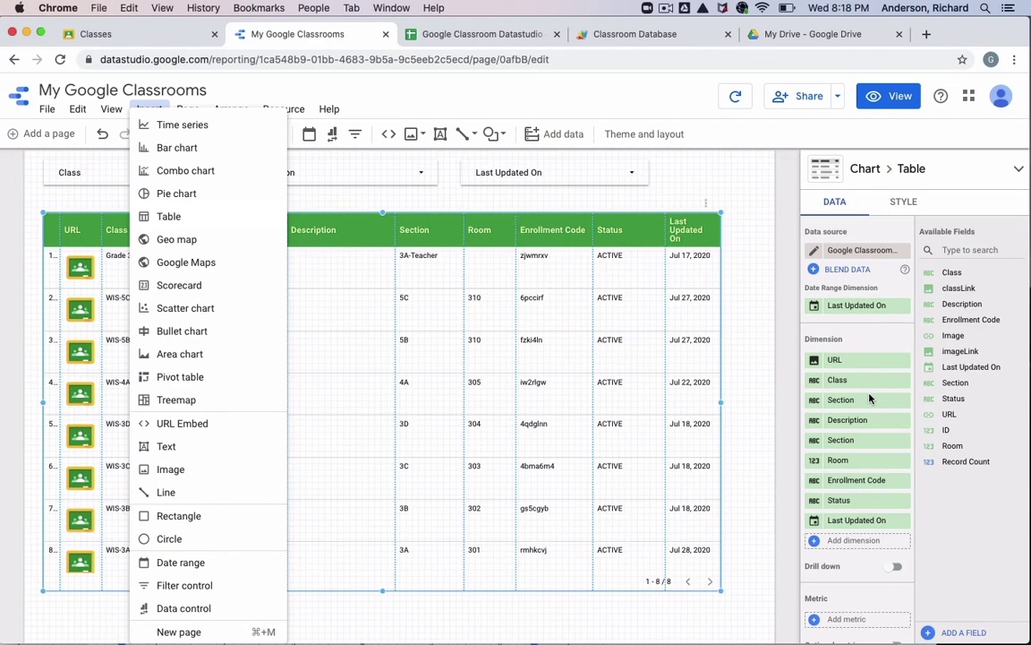
pyautogui.moveTo(874, 500)
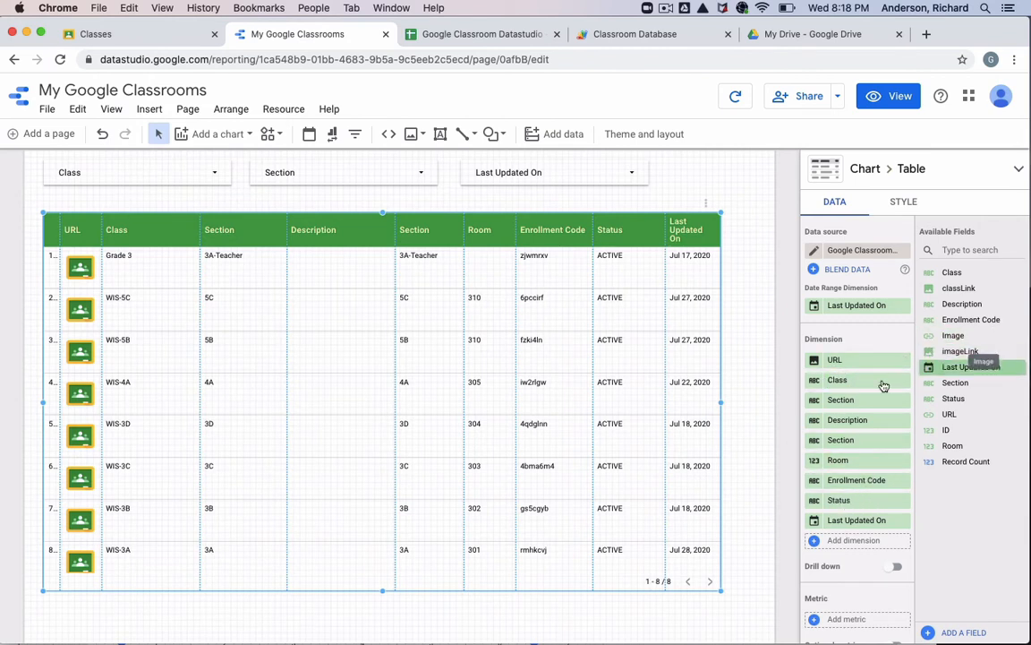
pyautogui.moveTo(940, 415)
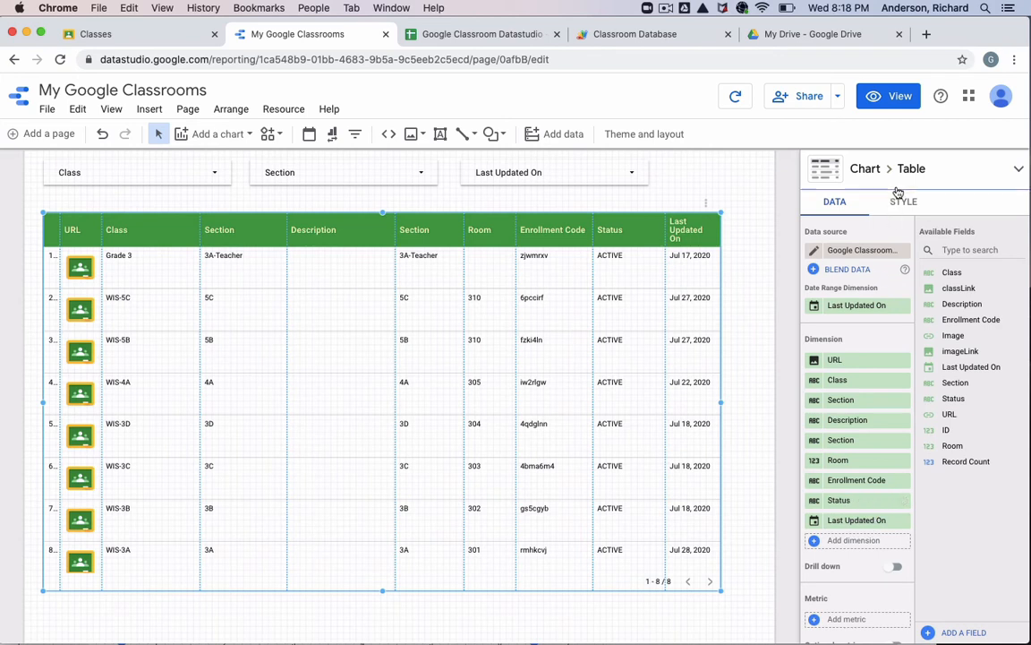
# Show the Class filter control's style settings with its search box option
pyautogui.click(902, 201)
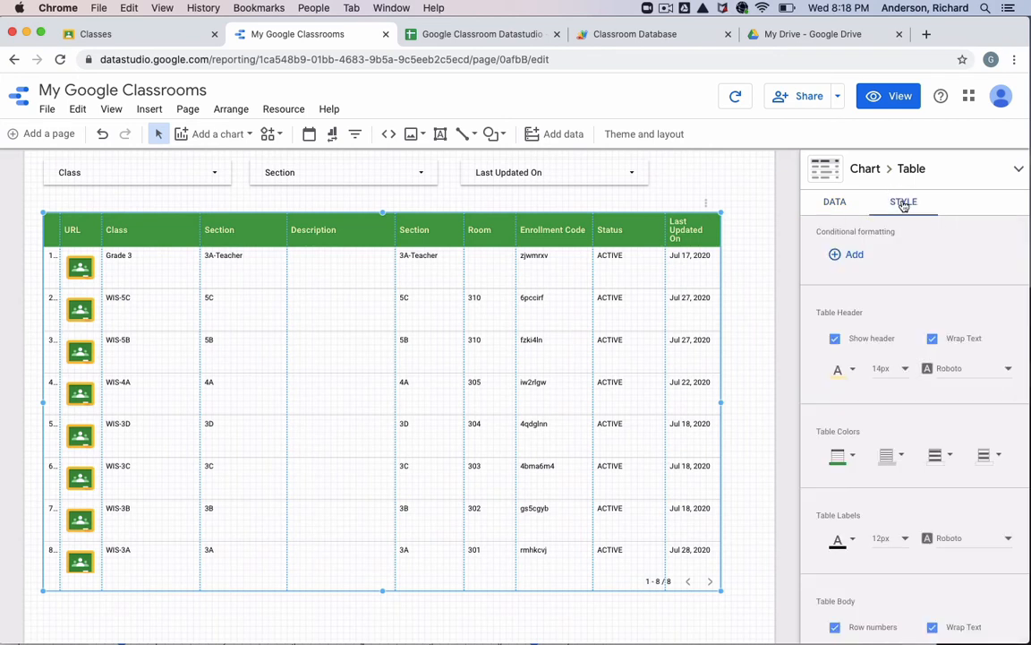
pyautogui.moveTo(645, 236)
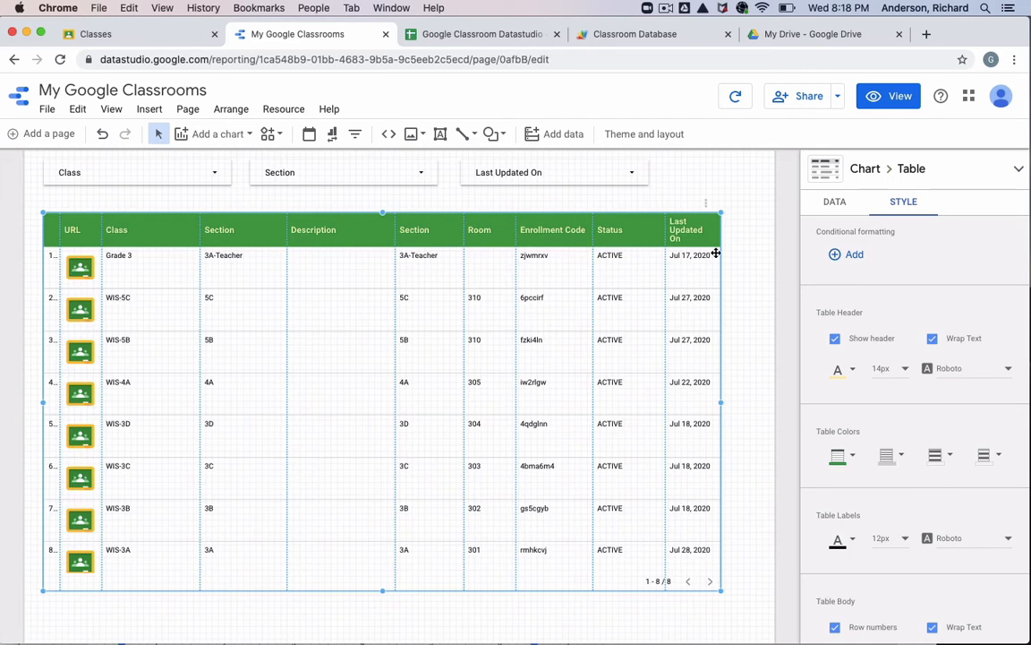
pyautogui.moveTo(891, 455)
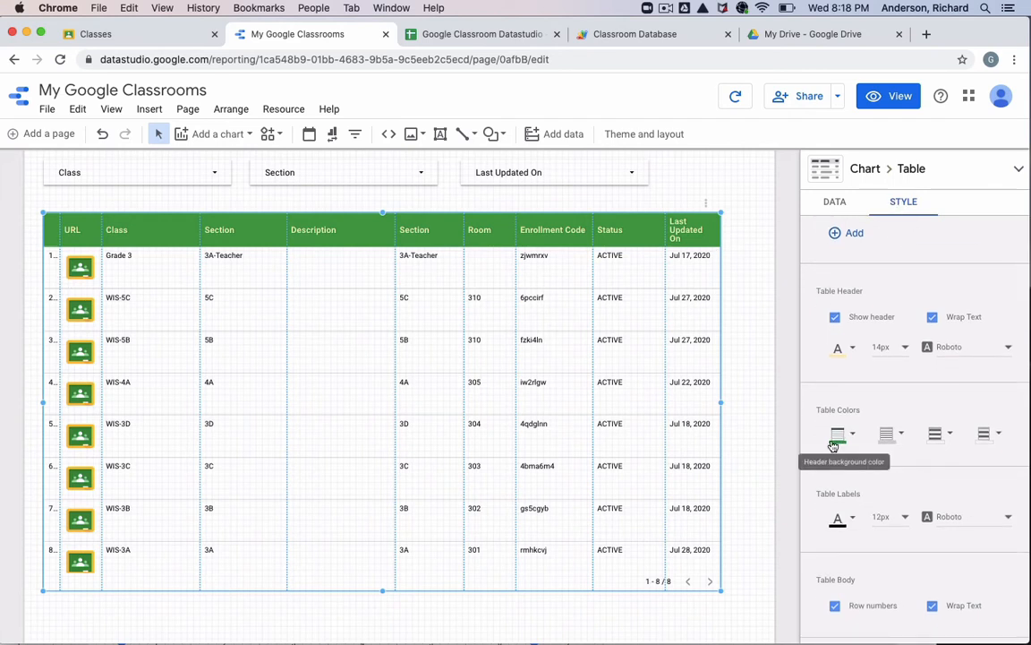
pyautogui.moveTo(852, 509)
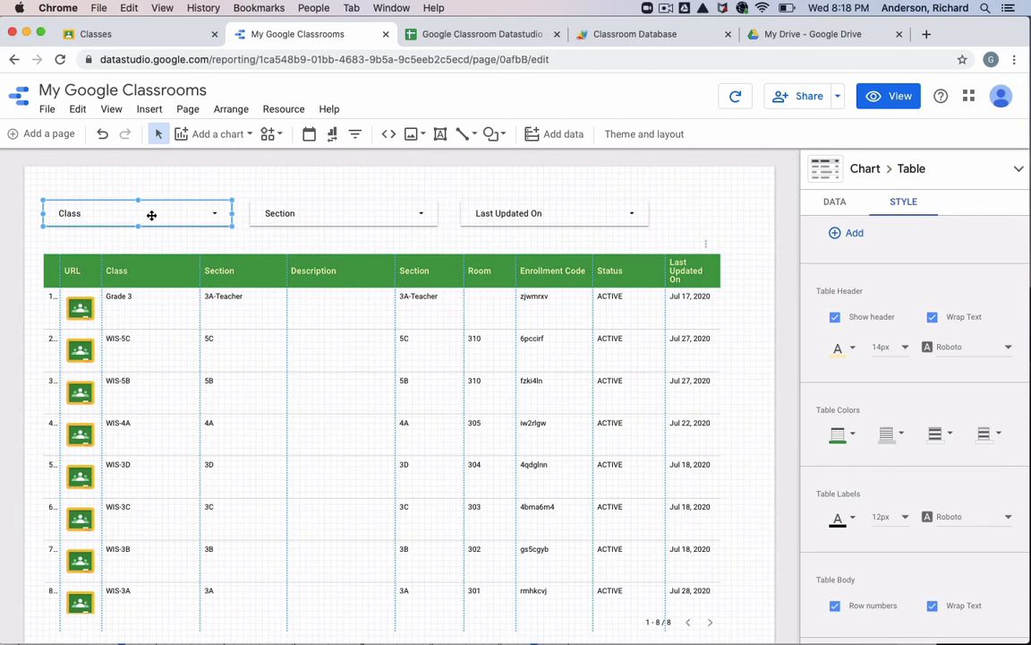
pyautogui.click(355, 132)
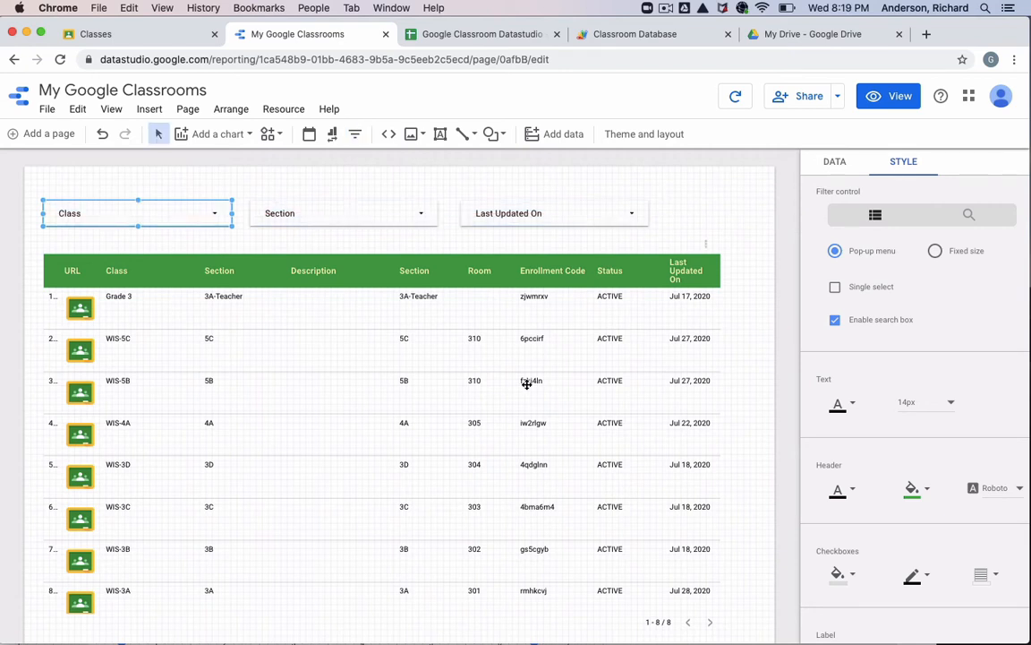
# Show the table's Data panel with URL, Class, Section, Room, Enrollment Code and Status dimensions
pyautogui.click(835, 161)
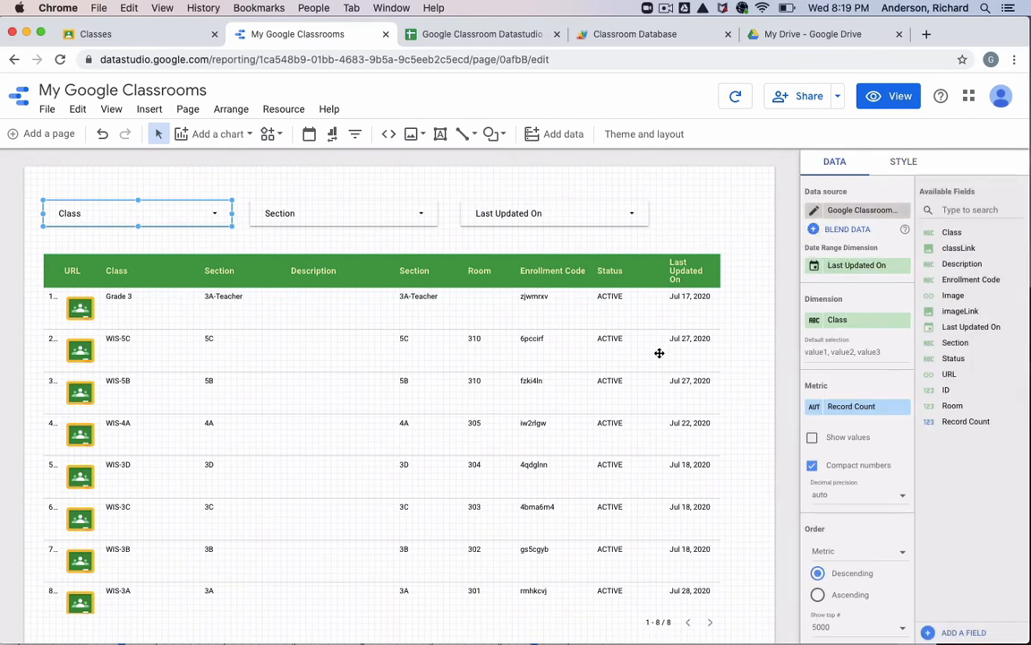
pyautogui.click(380, 394)
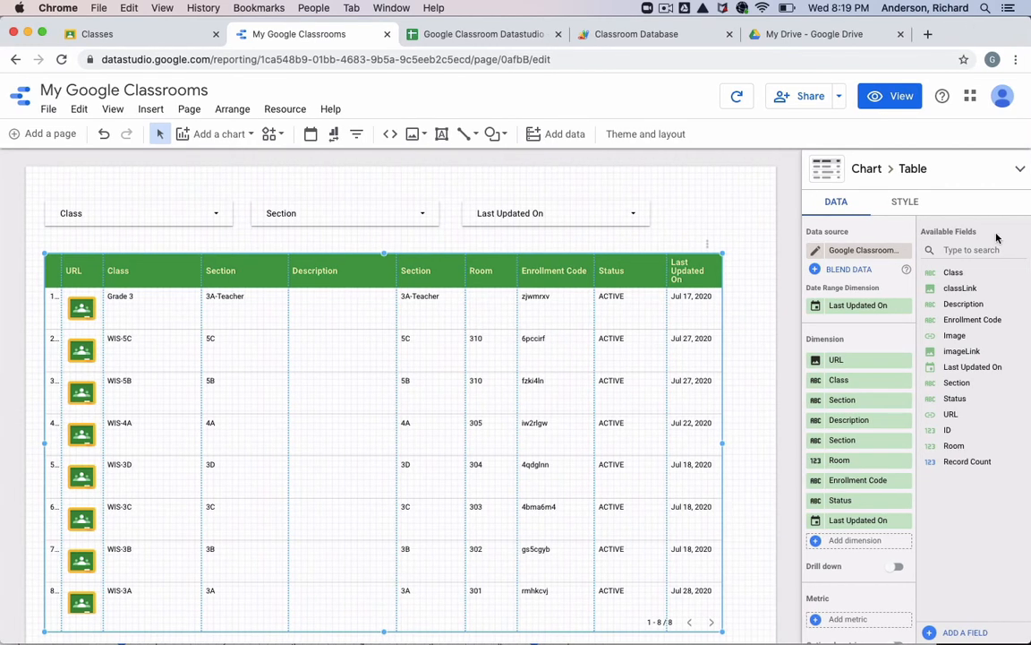
pyautogui.moveTo(344, 376)
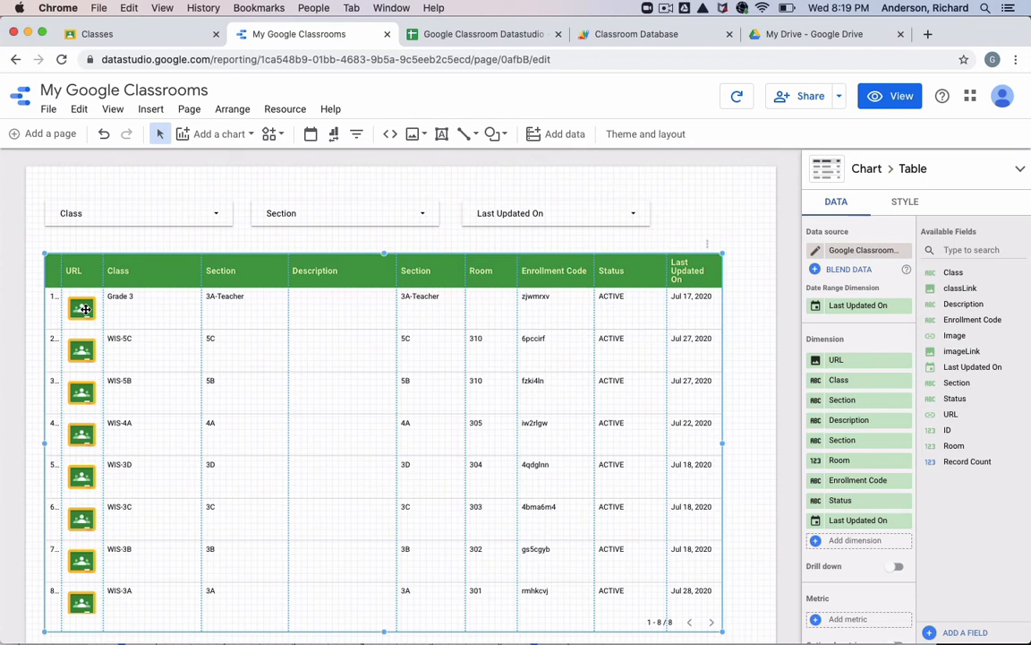
pyautogui.moveTo(886, 605)
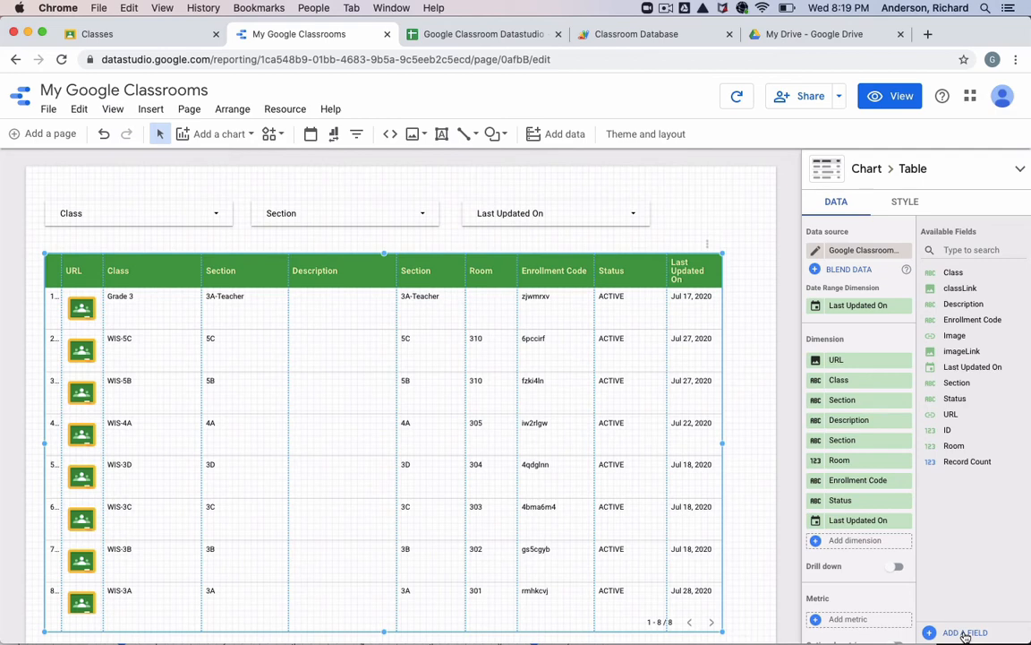
# Inspect the imageLink calculated field IMAGE(Image) and the data source's full field list
pyautogui.click(964, 633)
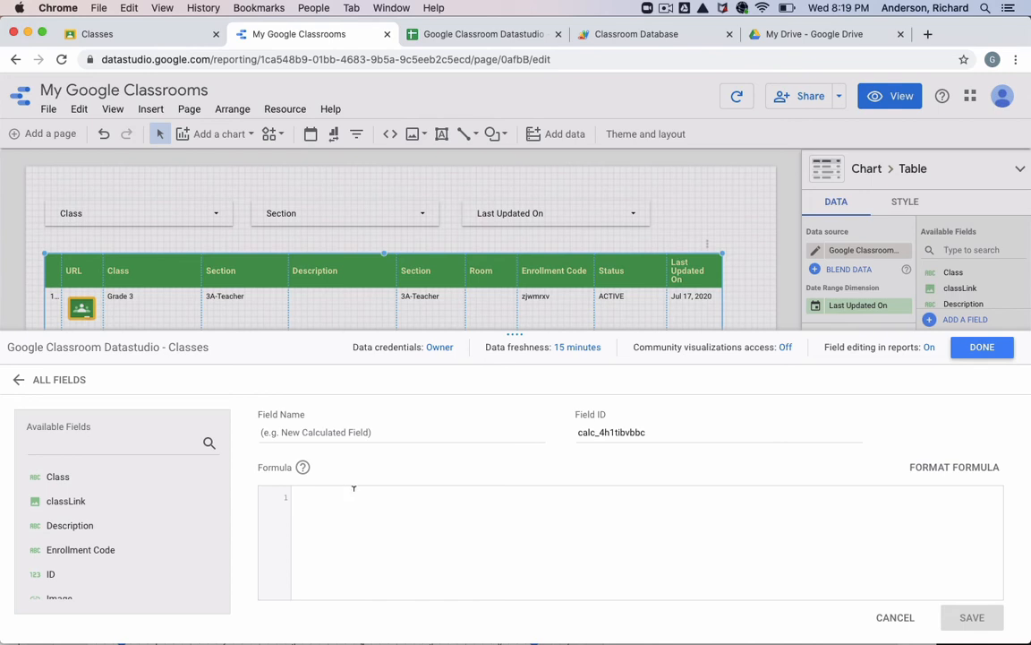
pyautogui.scroll(-3)
pyautogui.write('imageLink')
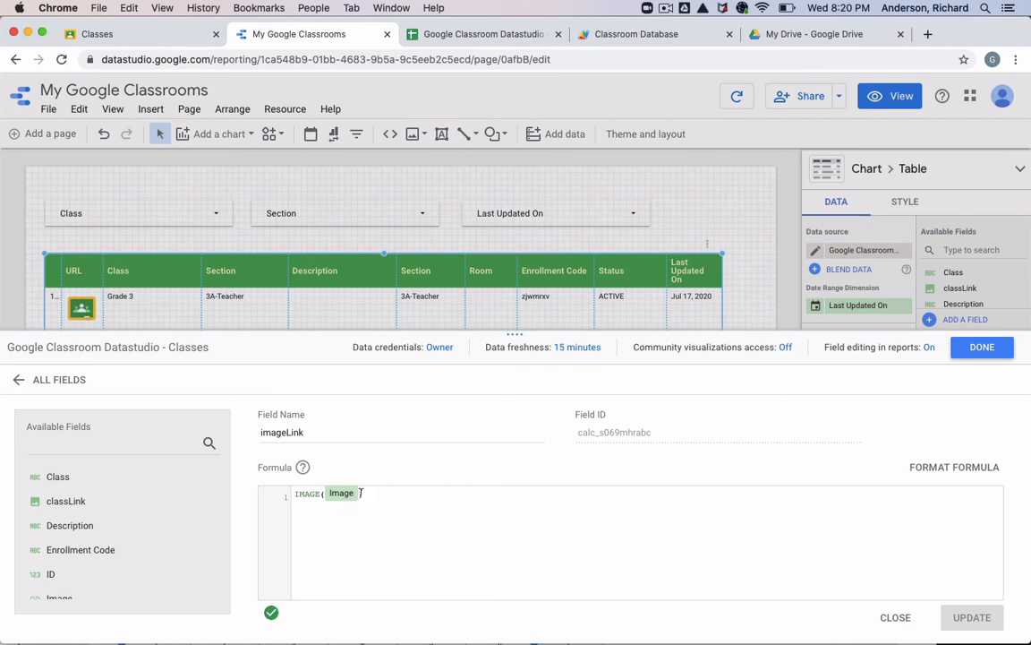
pyautogui.moveTo(118, 537)
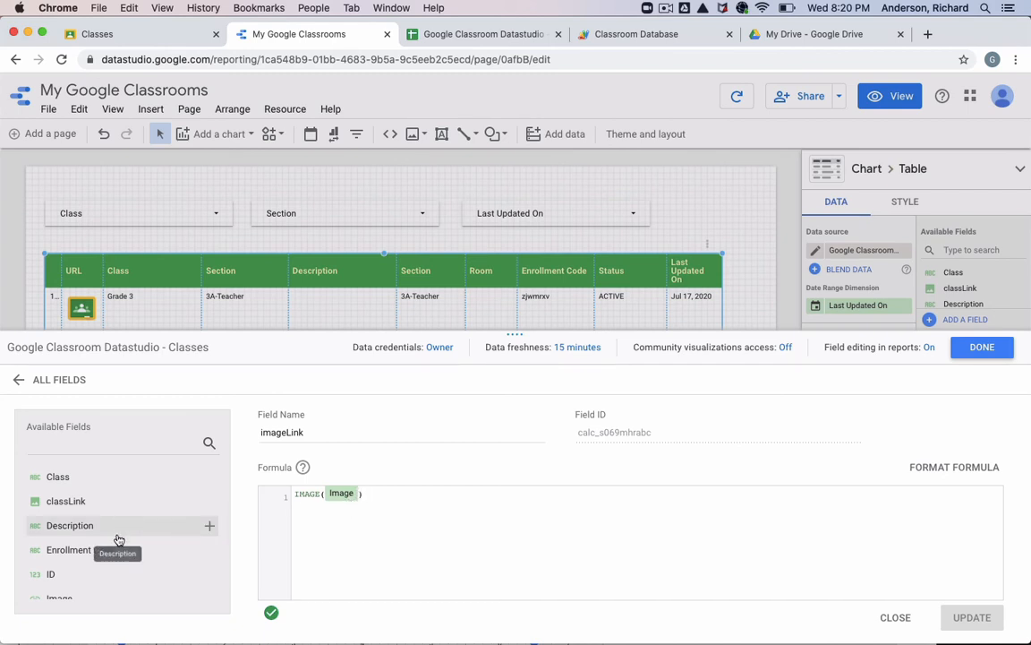
pyautogui.scroll(-3)
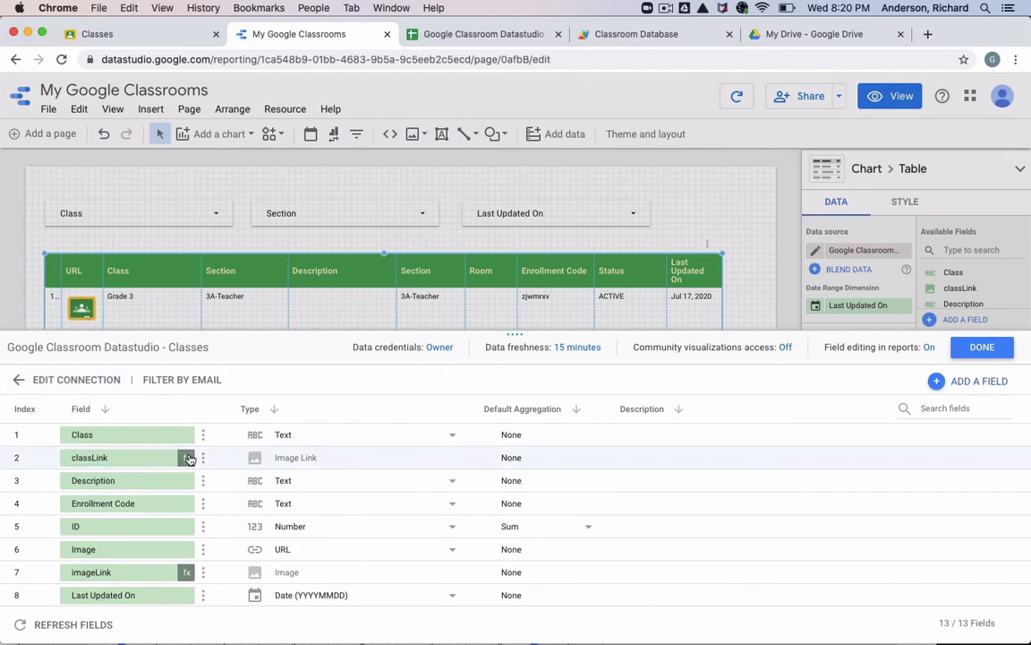
# Review the classLink calculated field's formula HYPERLINK(URL, imageLink)
pyautogui.click(186, 458)
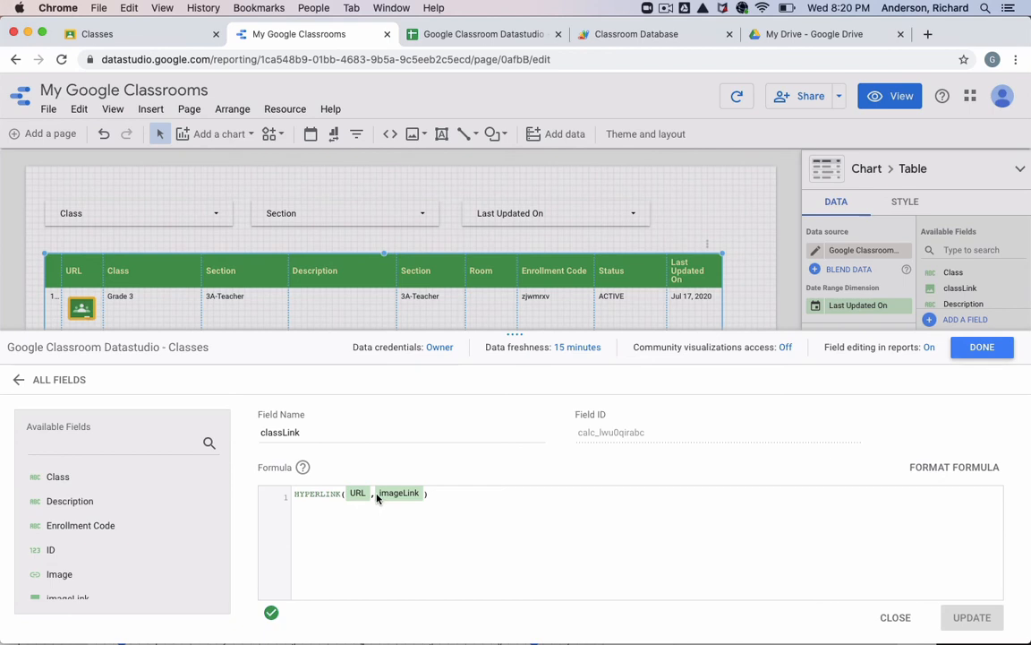
pyautogui.moveTo(399, 502)
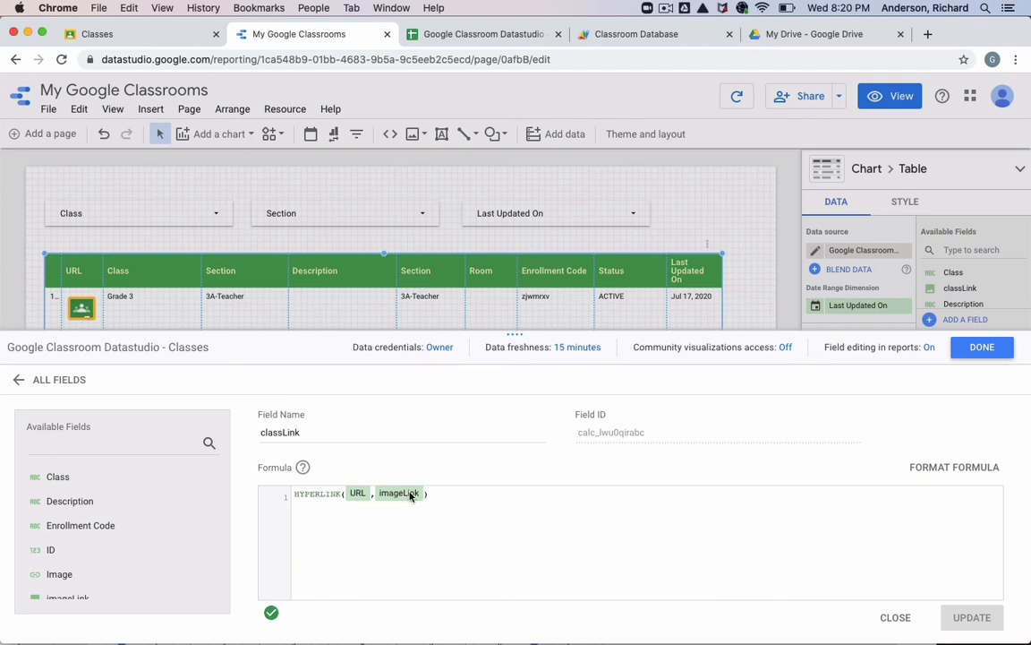
pyautogui.moveTo(403, 503)
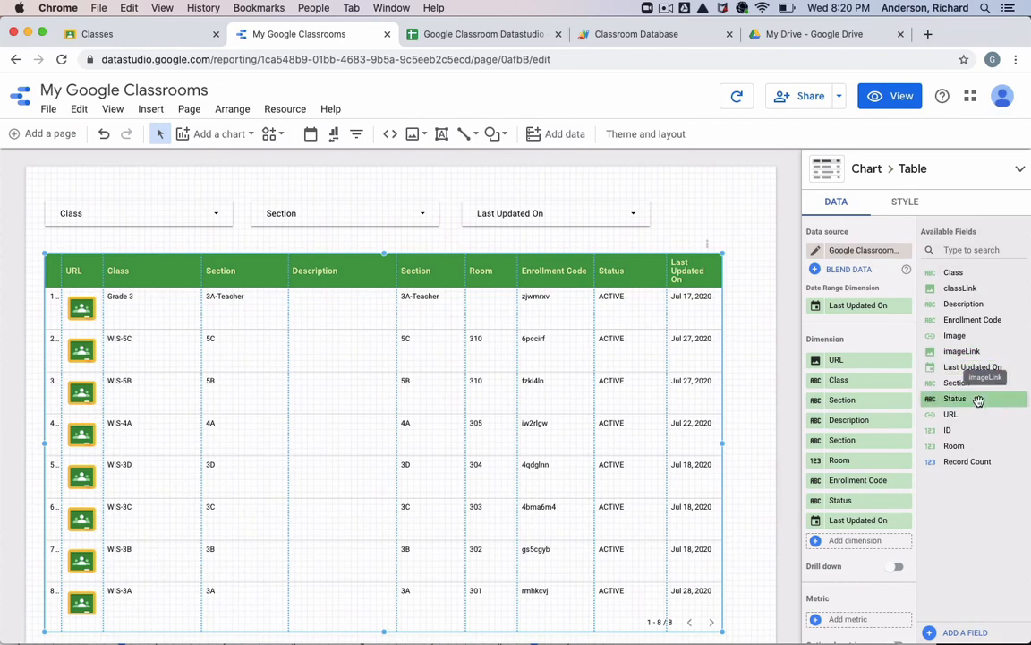
pyautogui.moveTo(981, 379)
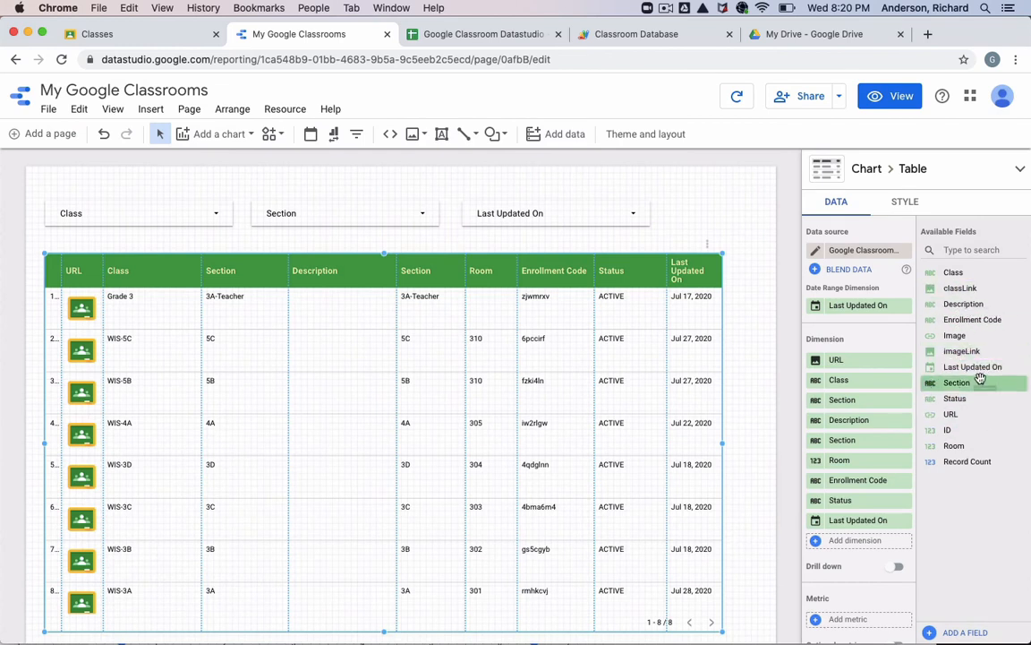
pyautogui.moveTo(964, 286)
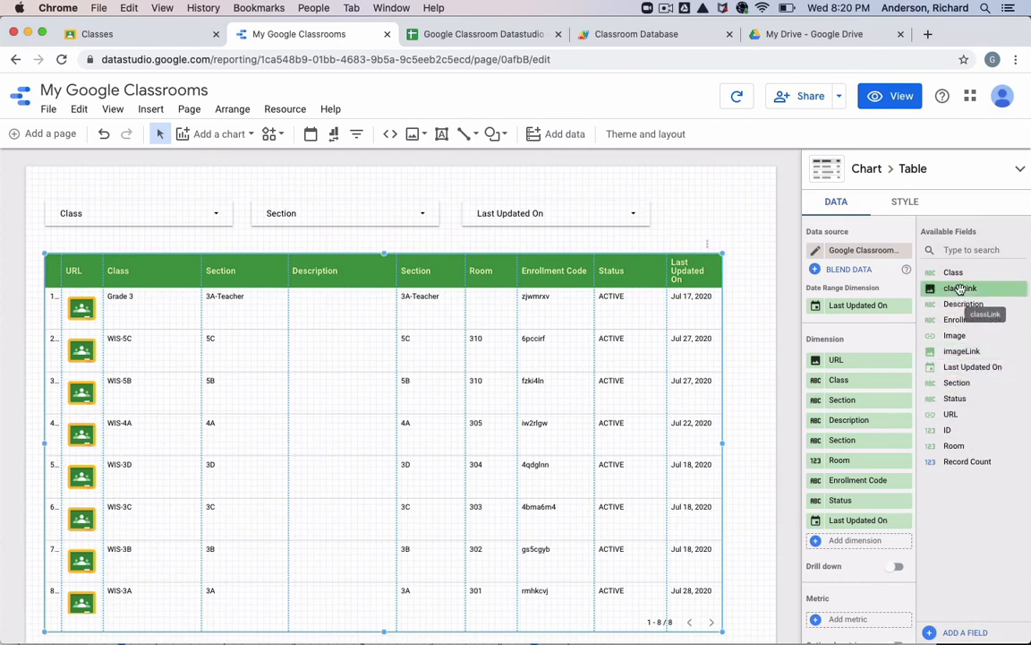